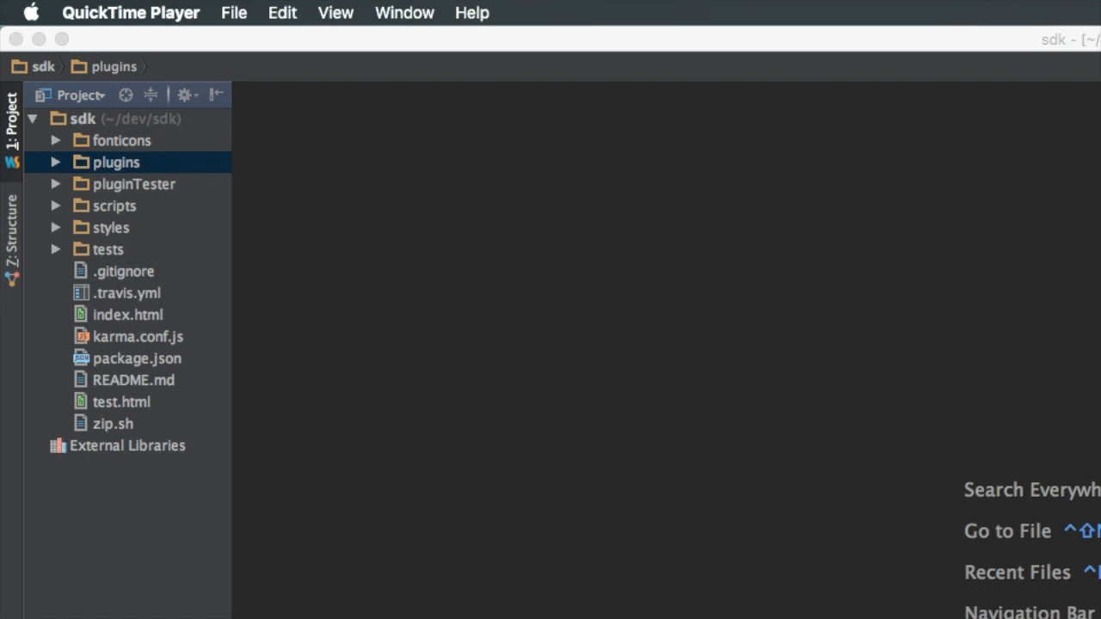
mouse_move(423, 546)
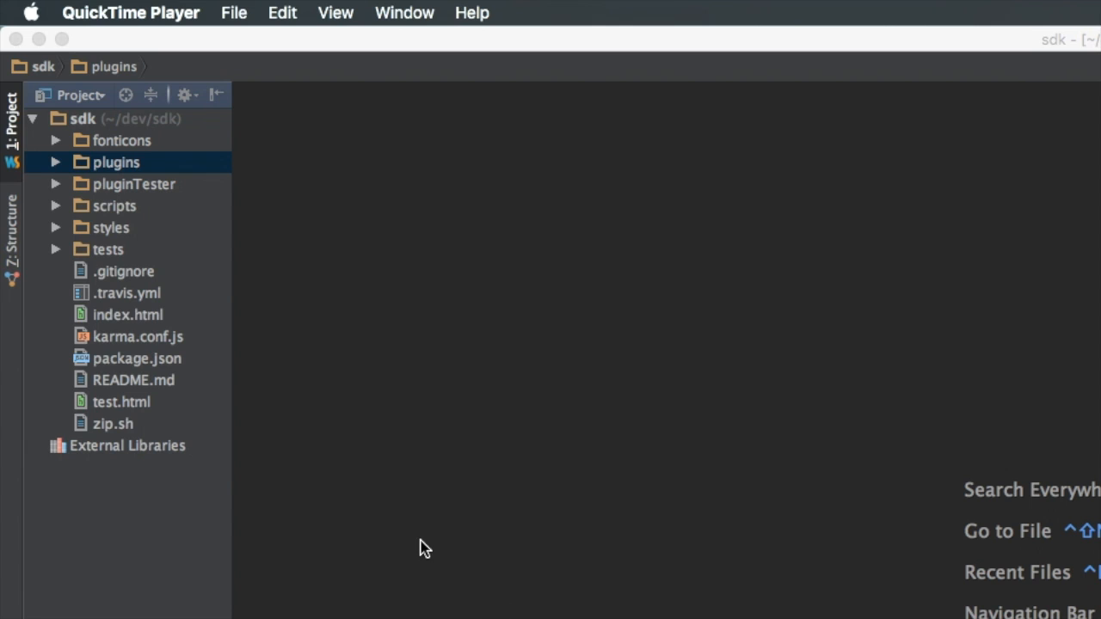
mouse_move(217, 216)
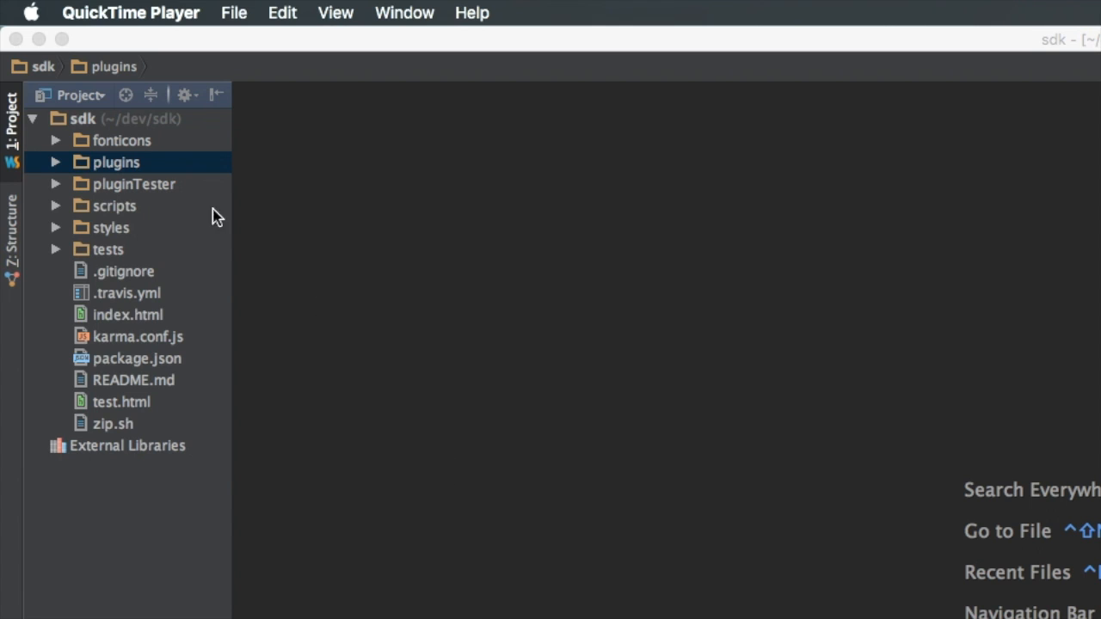
mouse_move(93, 420)
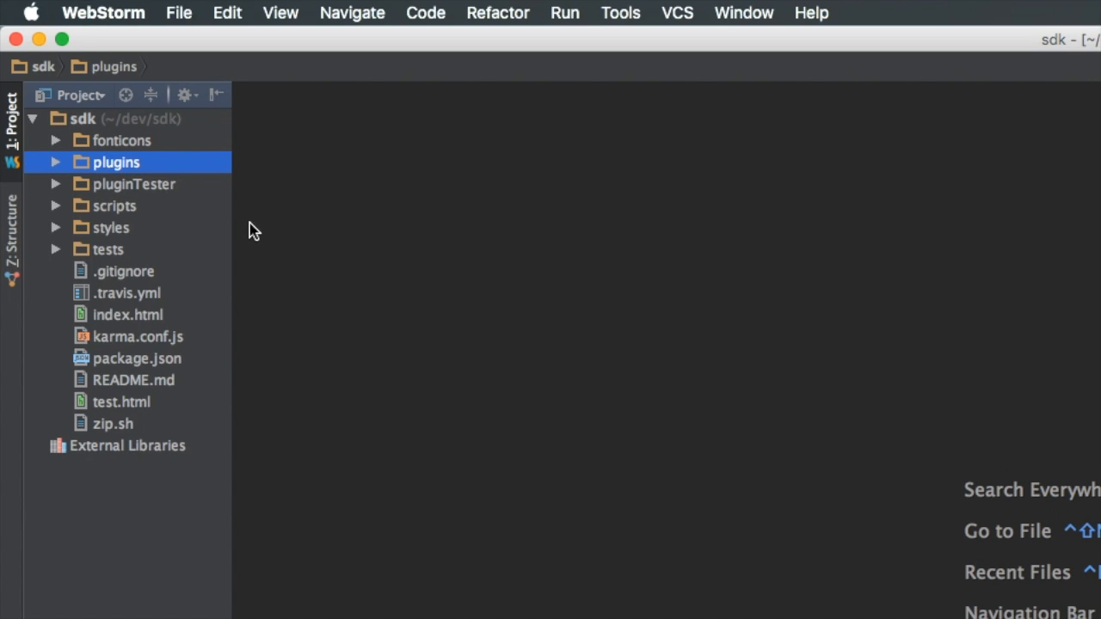
- Expand plugins > myPlugin in the Project panel and browse its resources, plugin.json and control entries
left_click(55, 162)
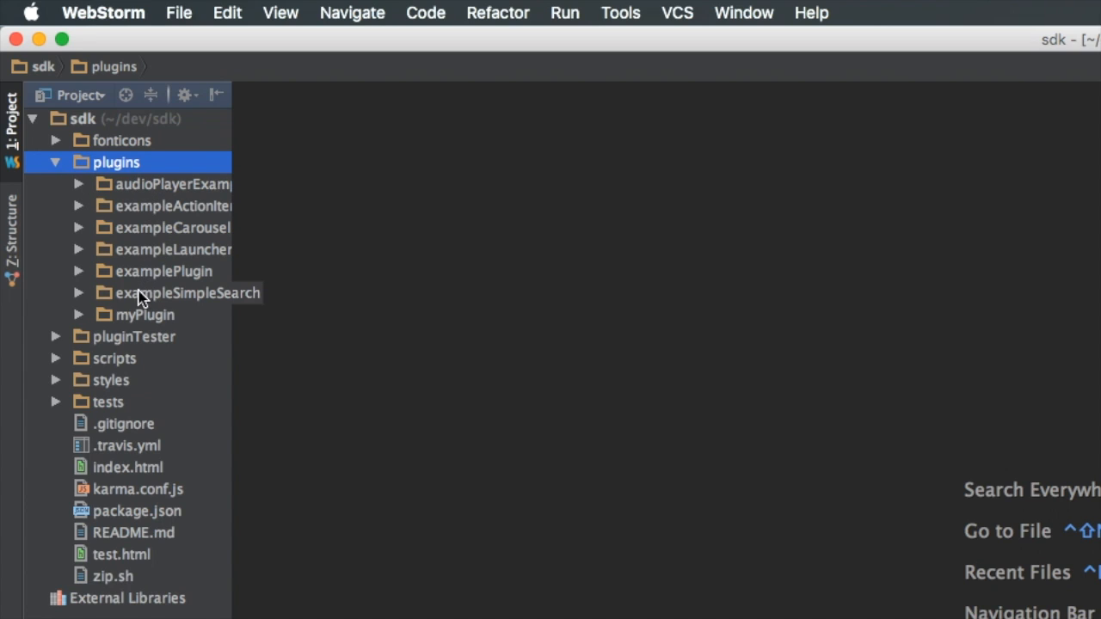
mouse_move(141, 313)
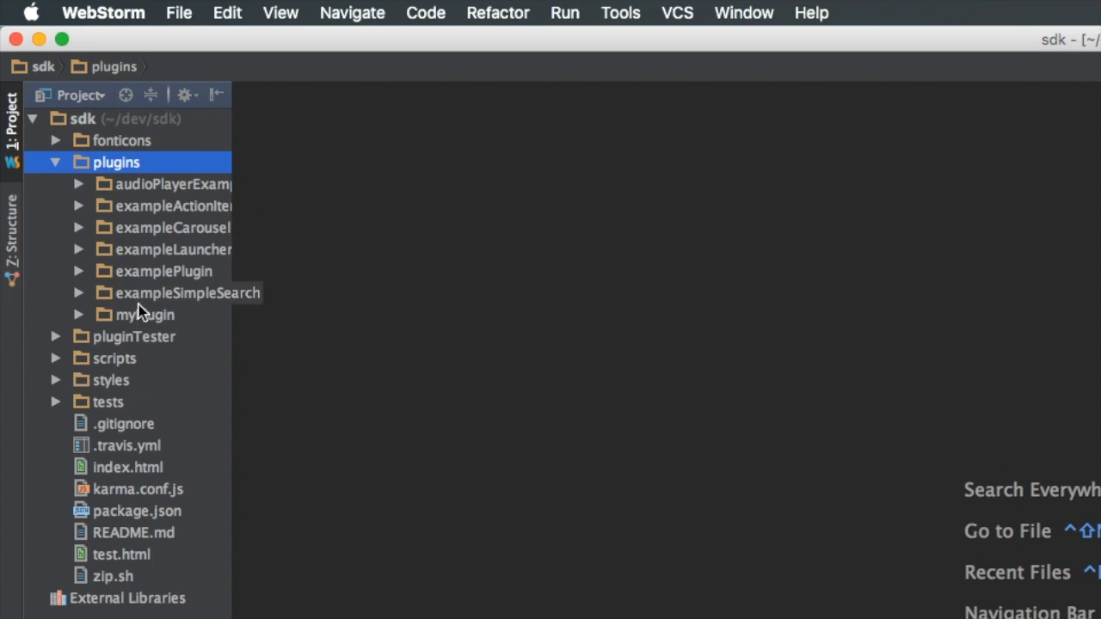
left_click(144, 314)
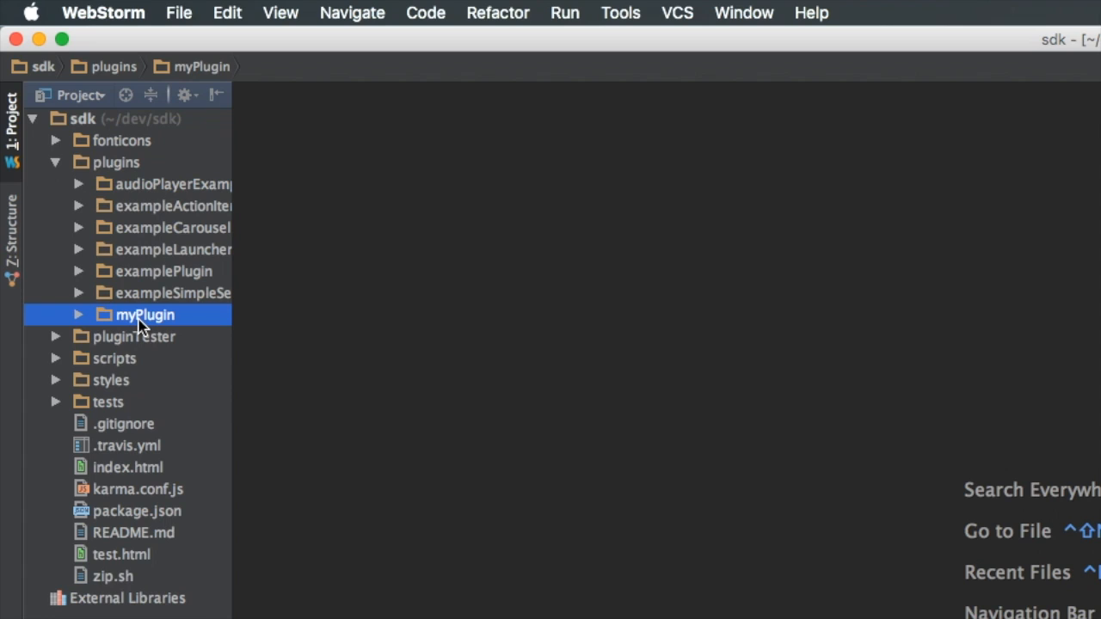
mouse_move(148, 326)
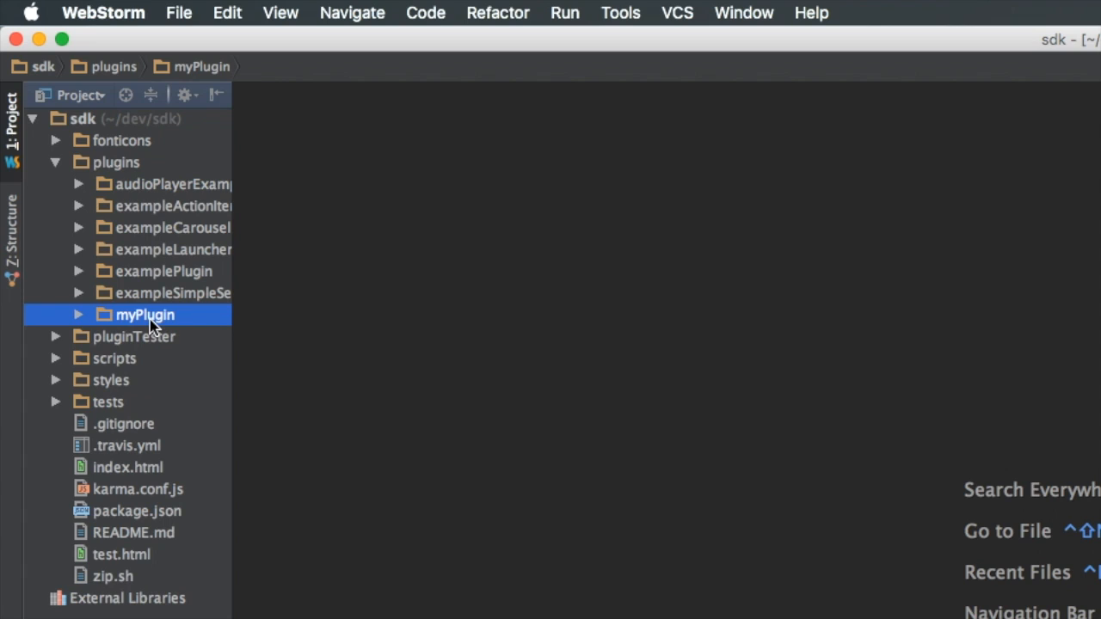
left_click(77, 314)
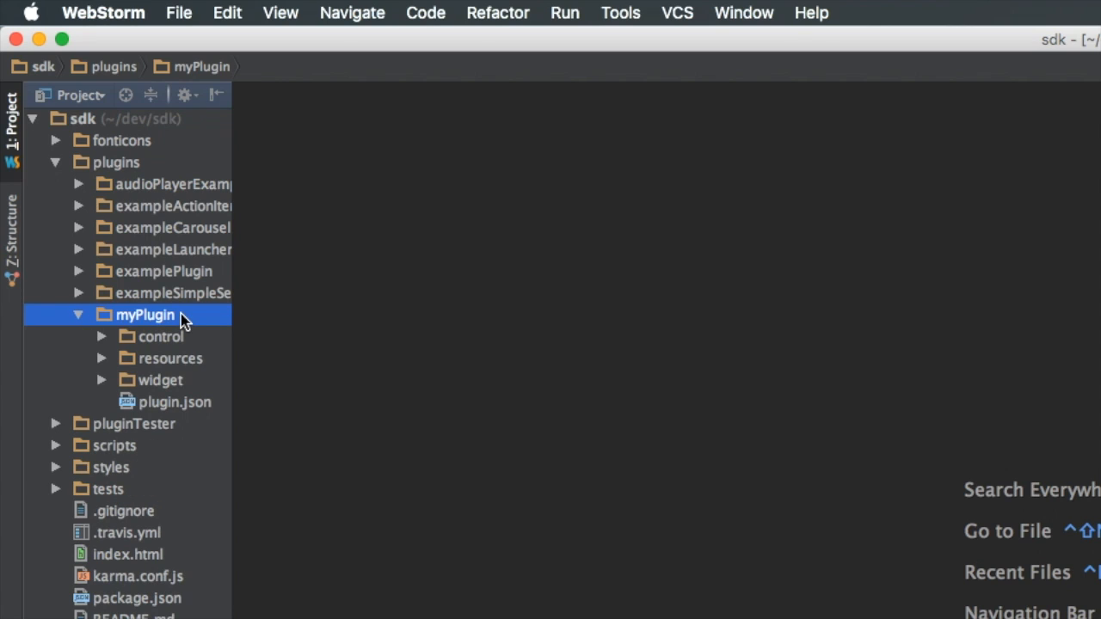
mouse_move(187, 323)
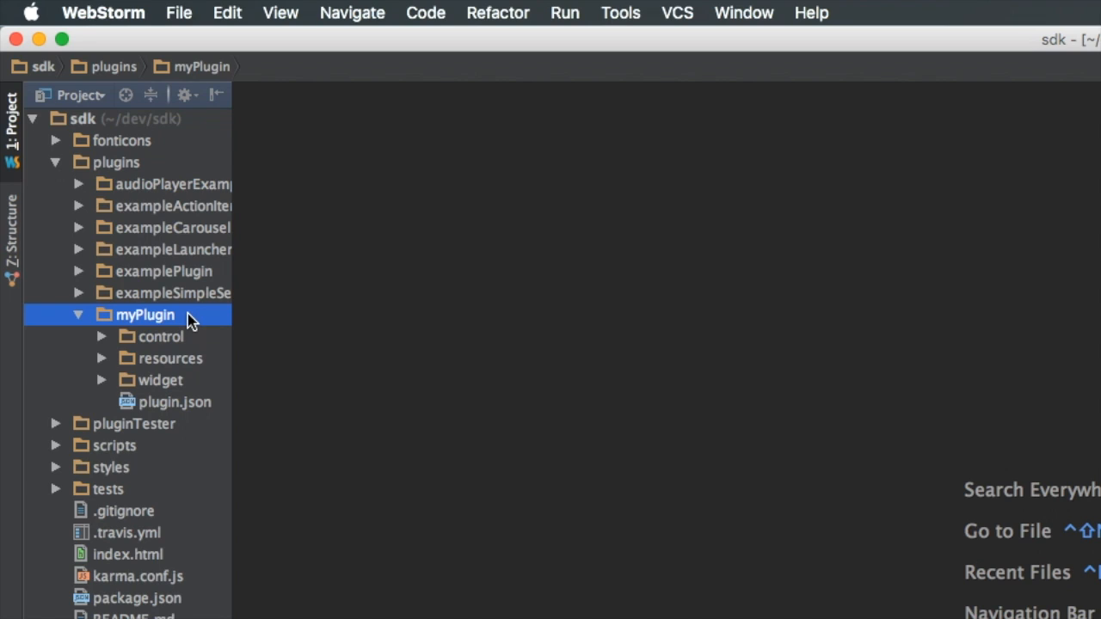
left_click(160, 380)
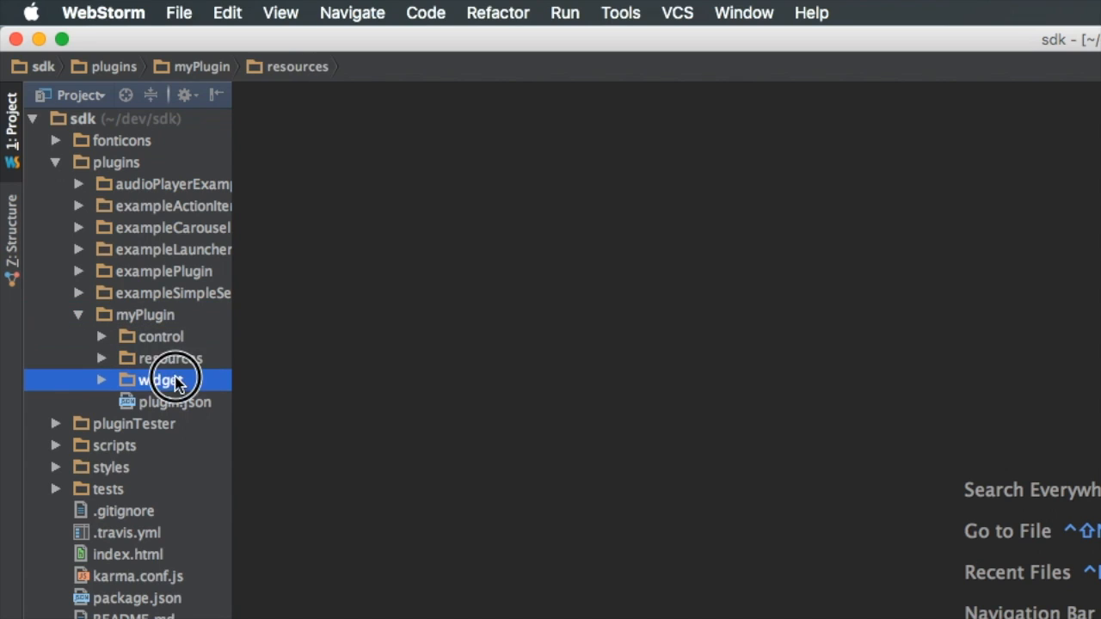
left_click(176, 402)
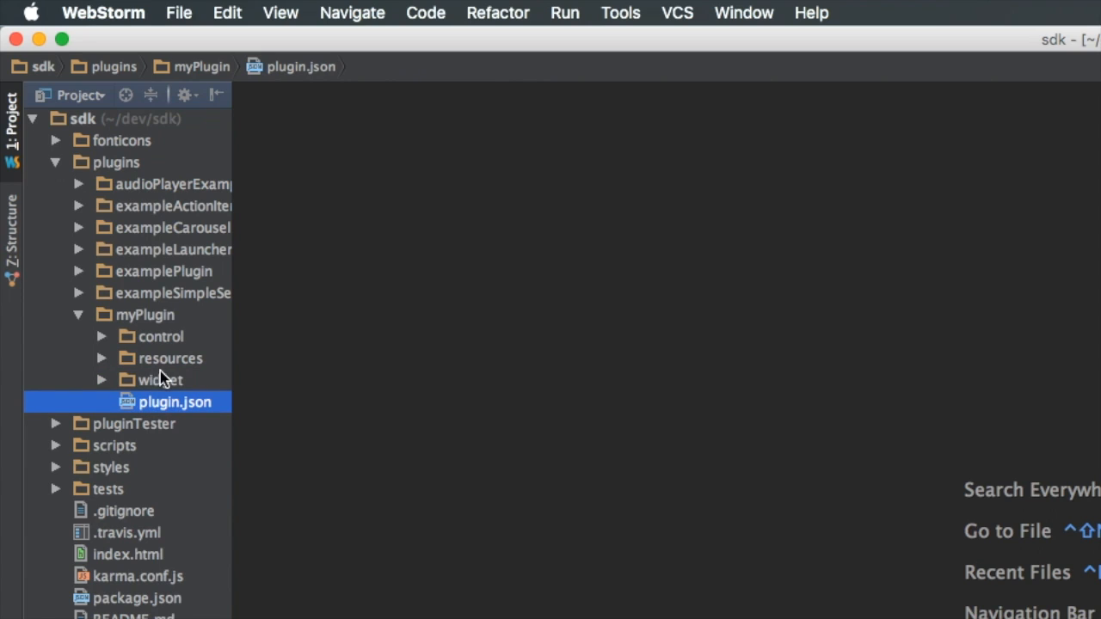
left_click(162, 335)
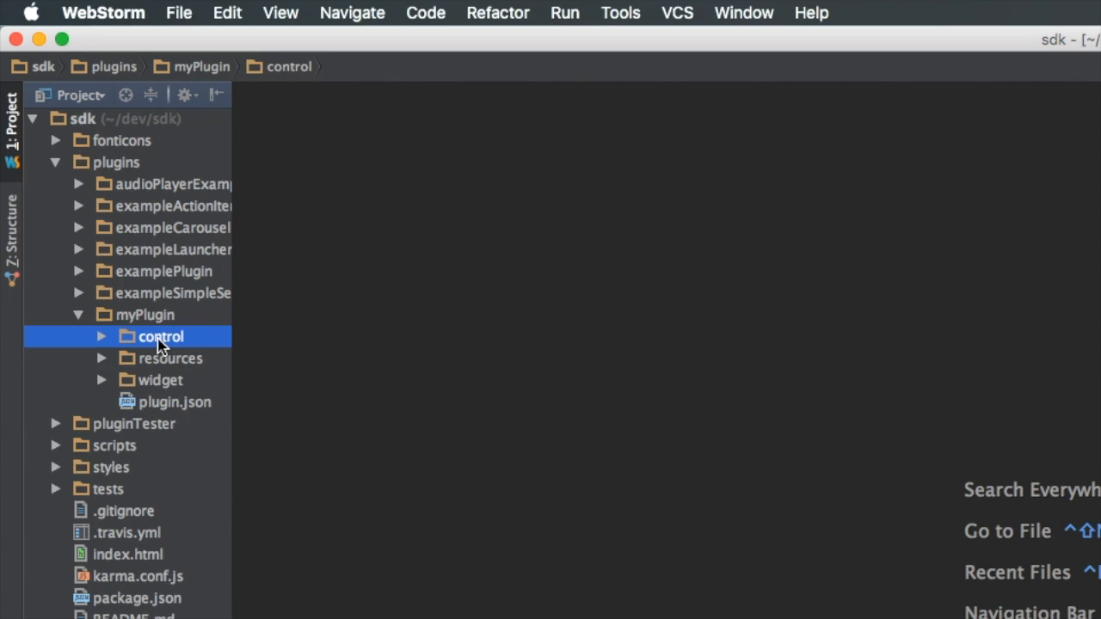
mouse_move(419, 406)
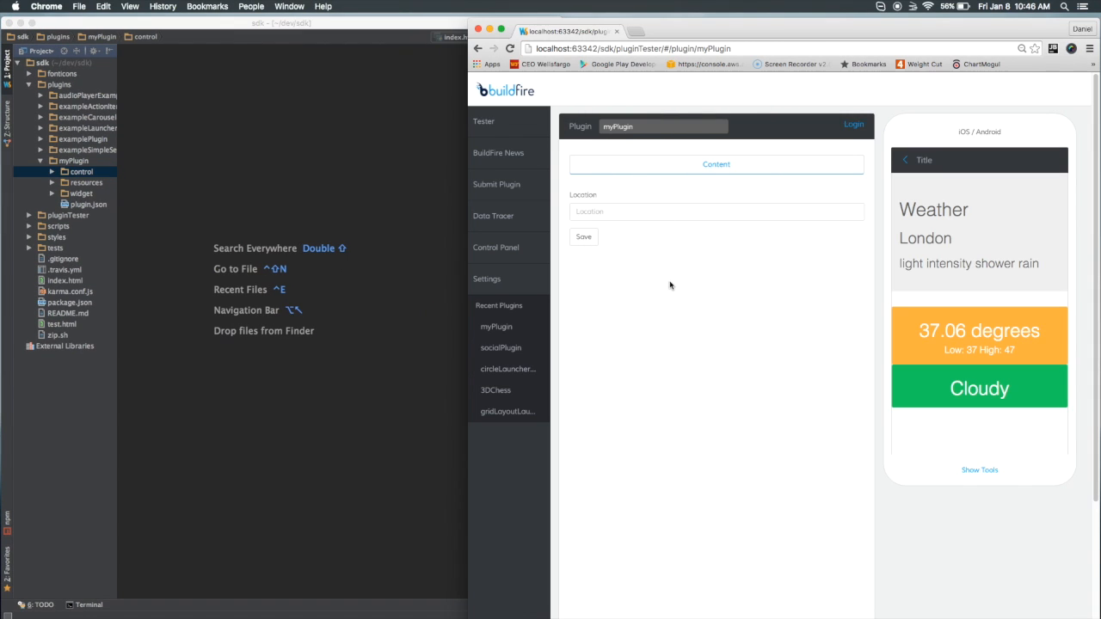
mouse_move(616, 227)
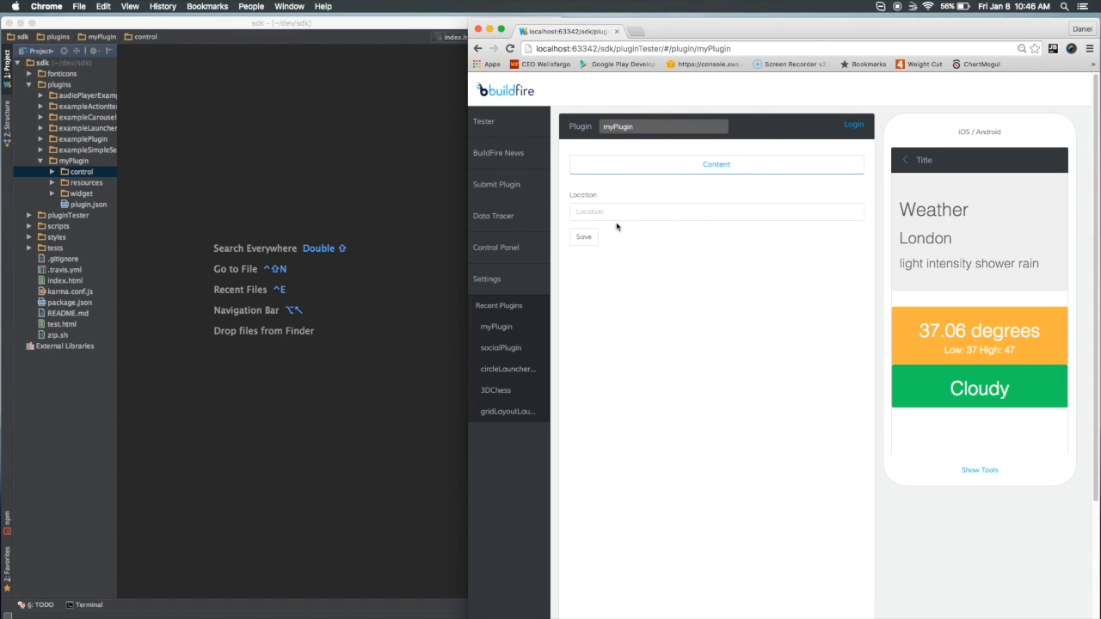
- Load myPlugin in the BuildFire Plugin Tester with its Location control and London weather preview
left_click(80, 192)
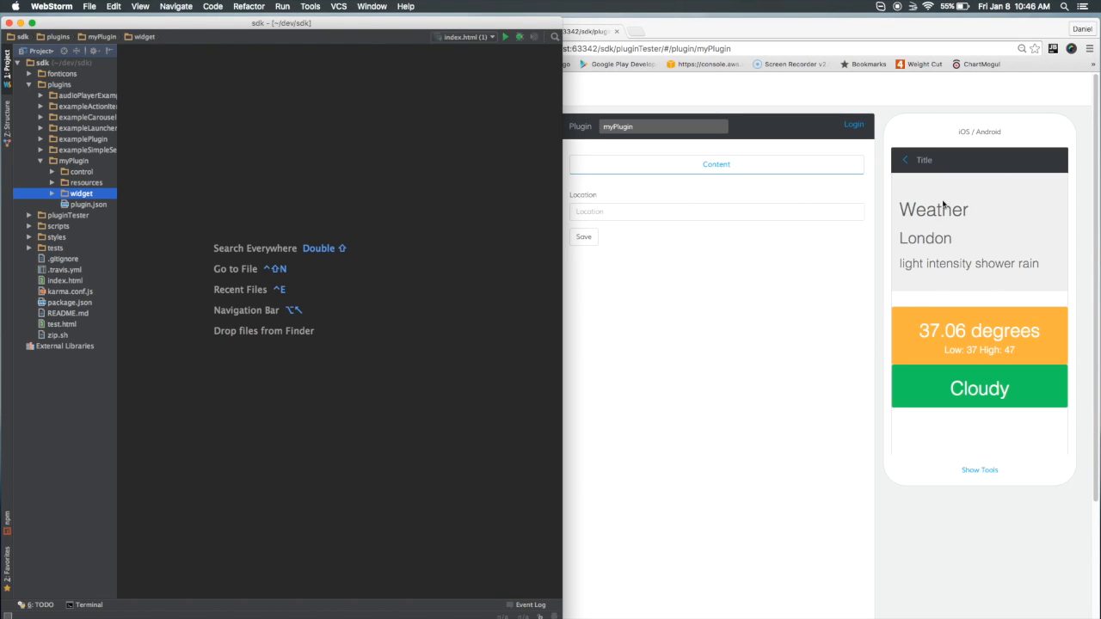
mouse_move(216, 158)
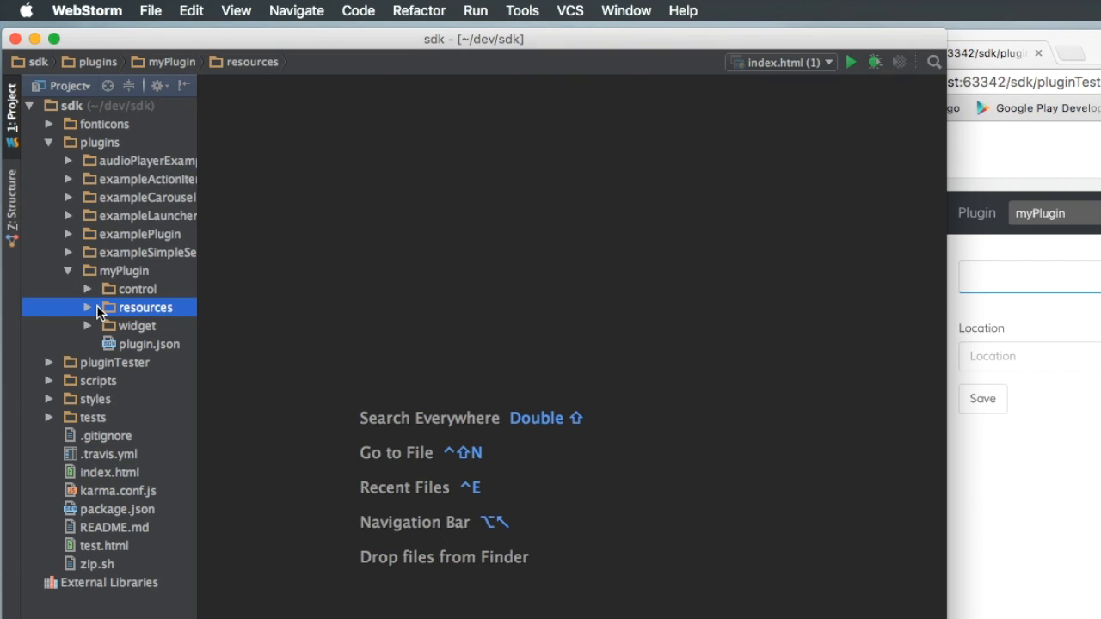
mouse_move(146, 314)
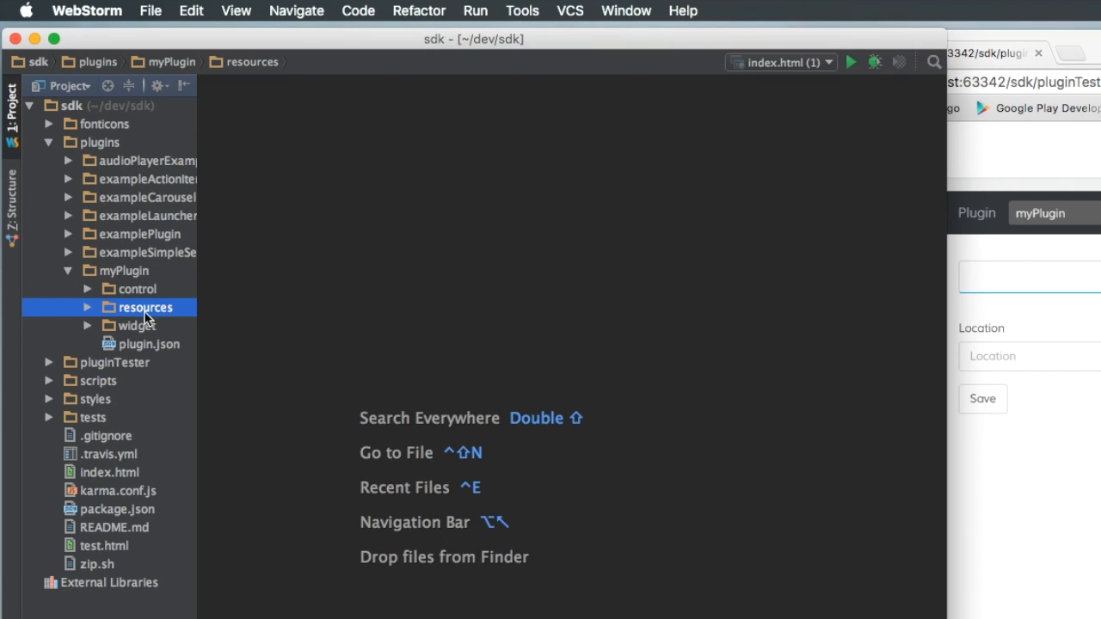
mouse_move(146, 354)
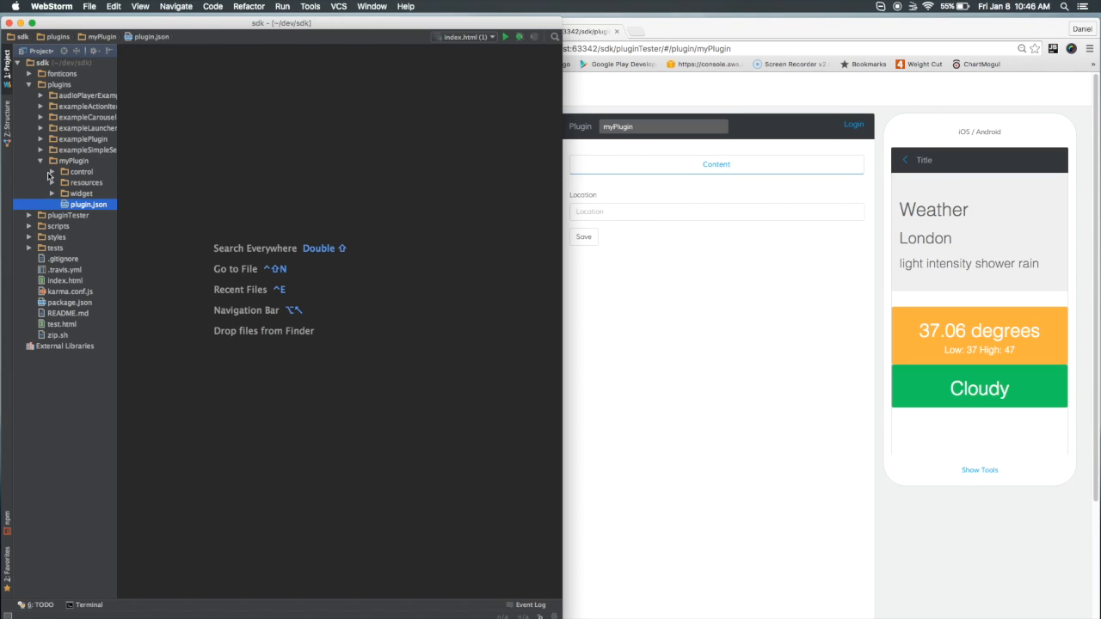
- Open control/content/index.html showing the buildfire.js include and Location form with Save button
left_click(51, 172)
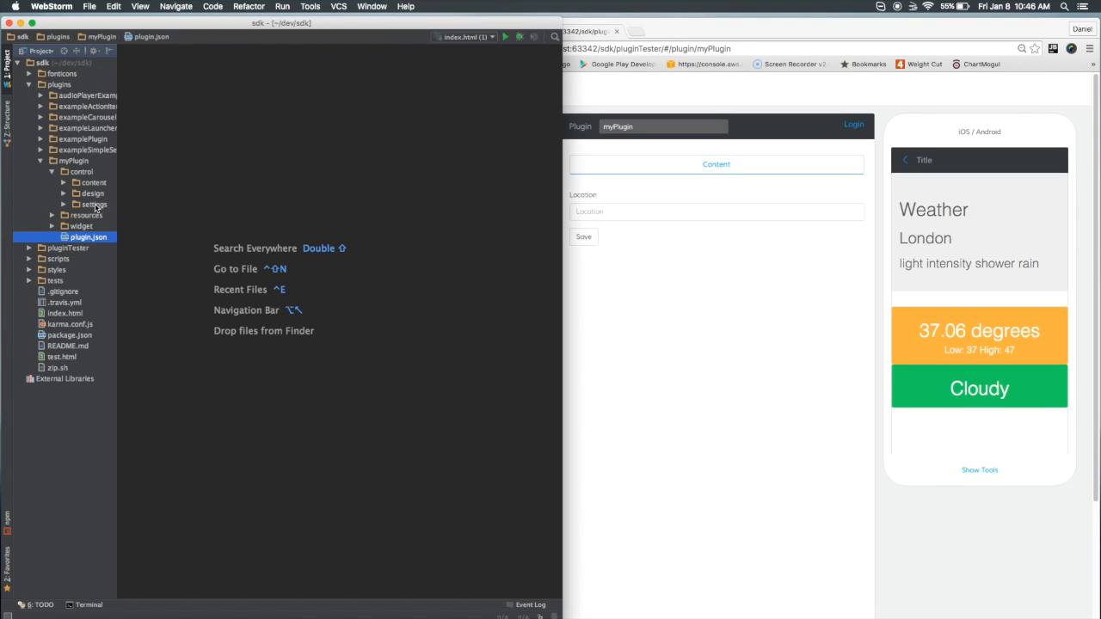
left_click(93, 182)
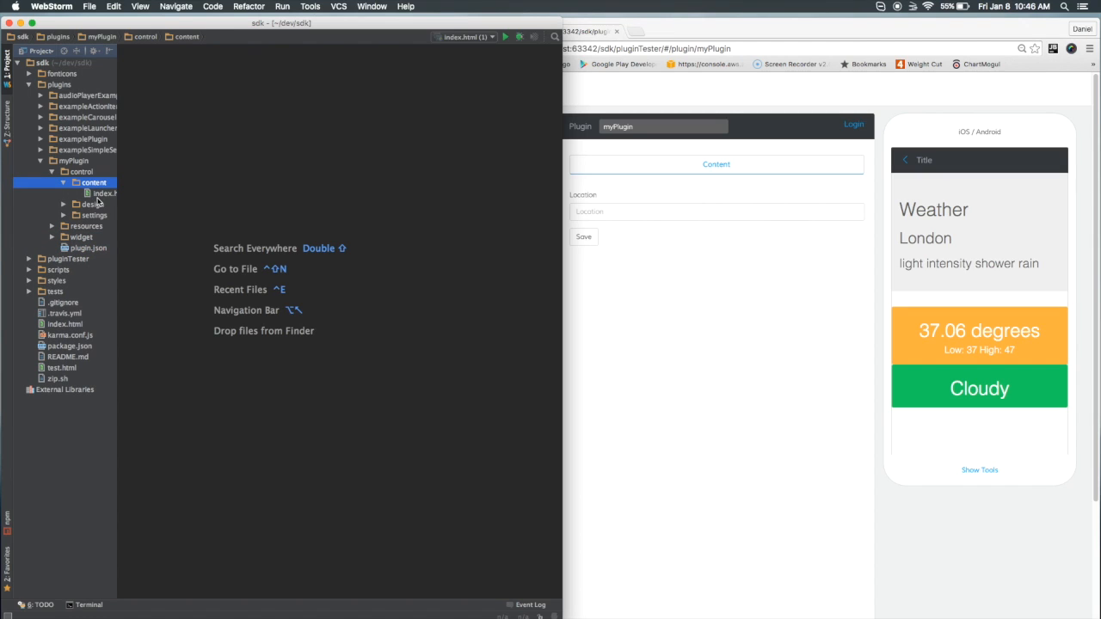
left_click(103, 193)
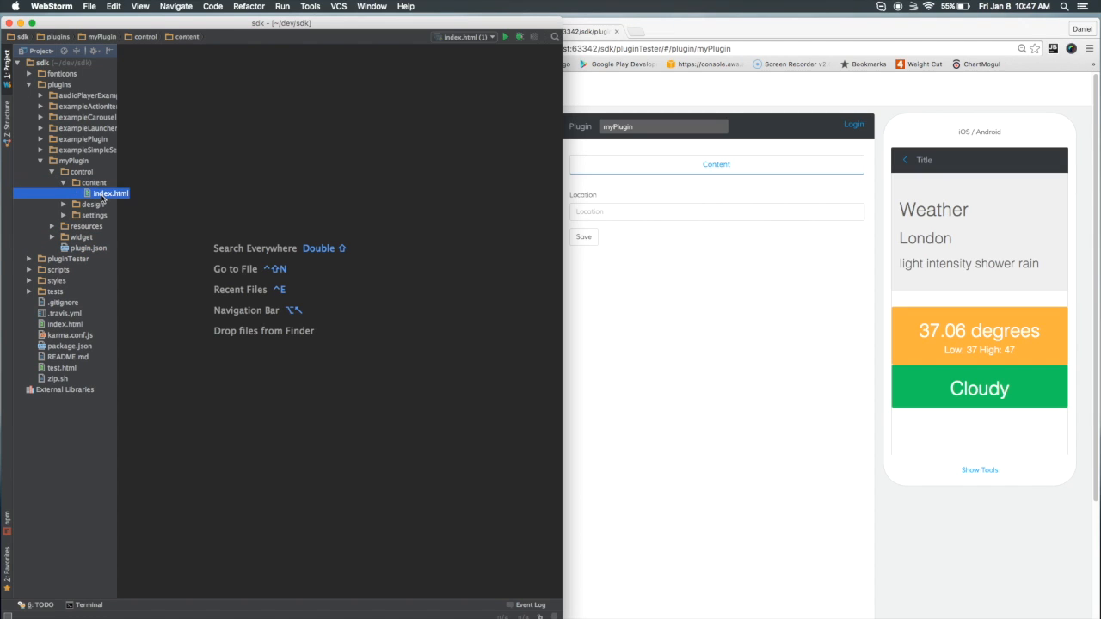
double_click(110, 192)
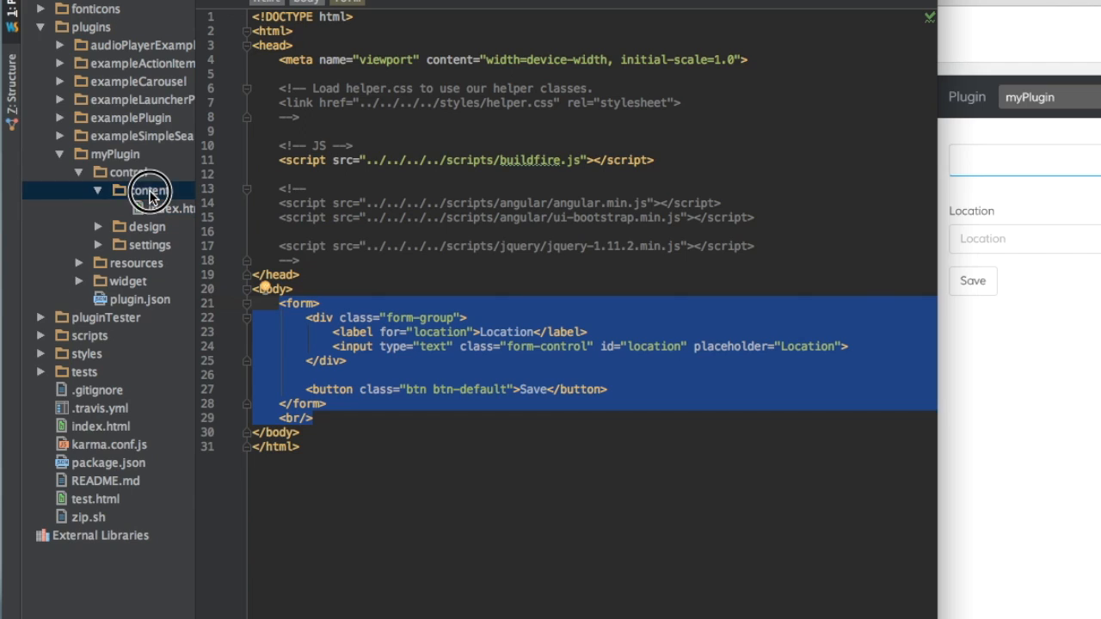
left_click(147, 189)
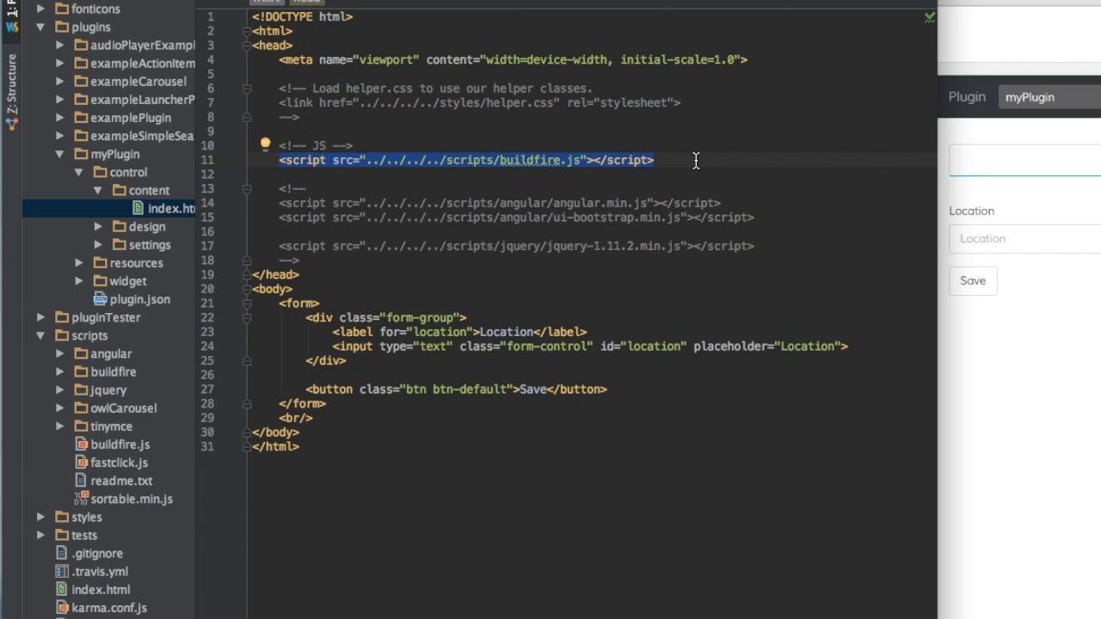
mouse_move(540, 177)
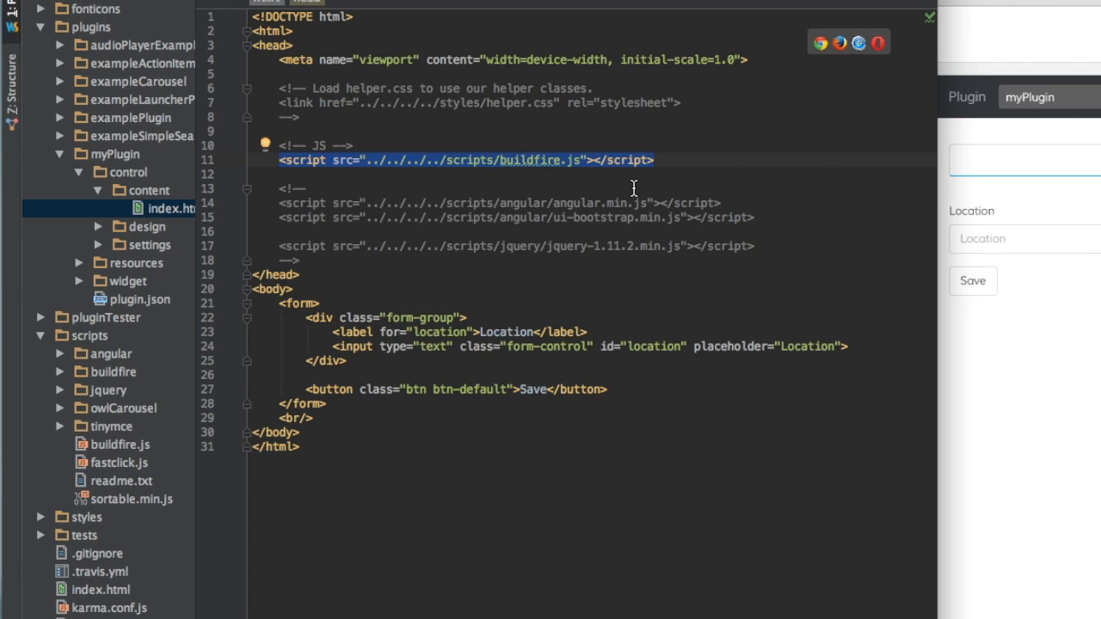
left_click(653, 160)
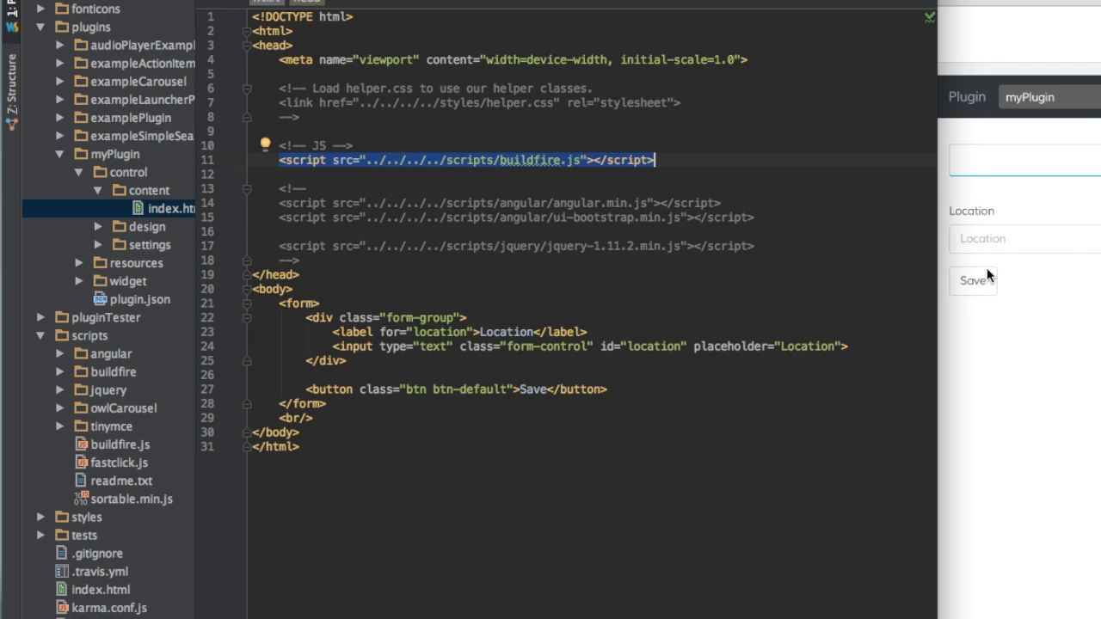
mouse_move(1090, 249)
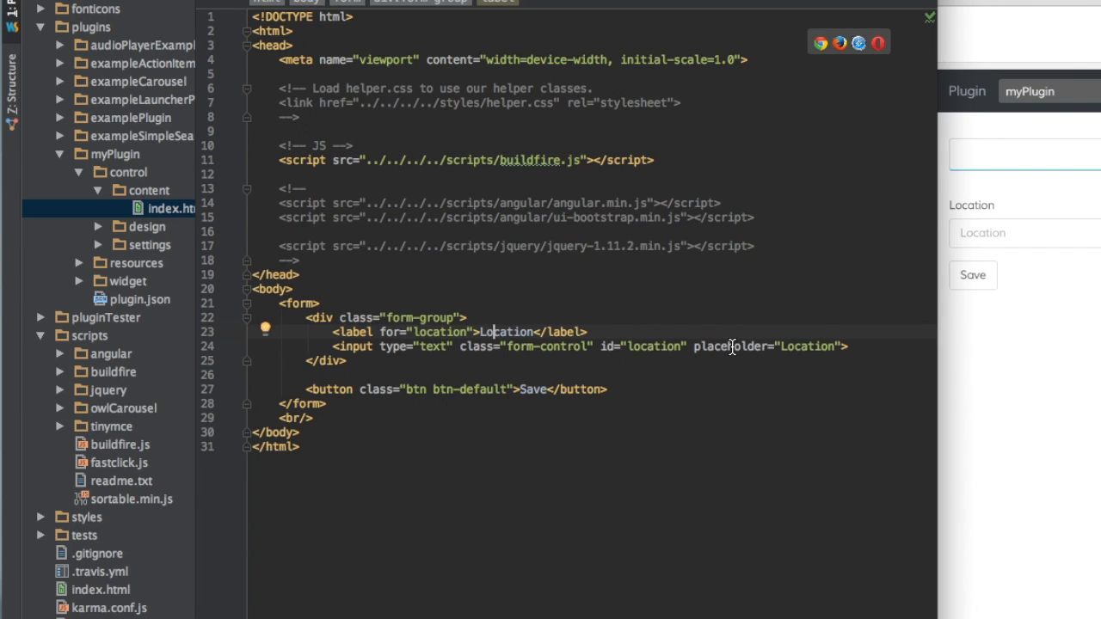
mouse_move(399, 347)
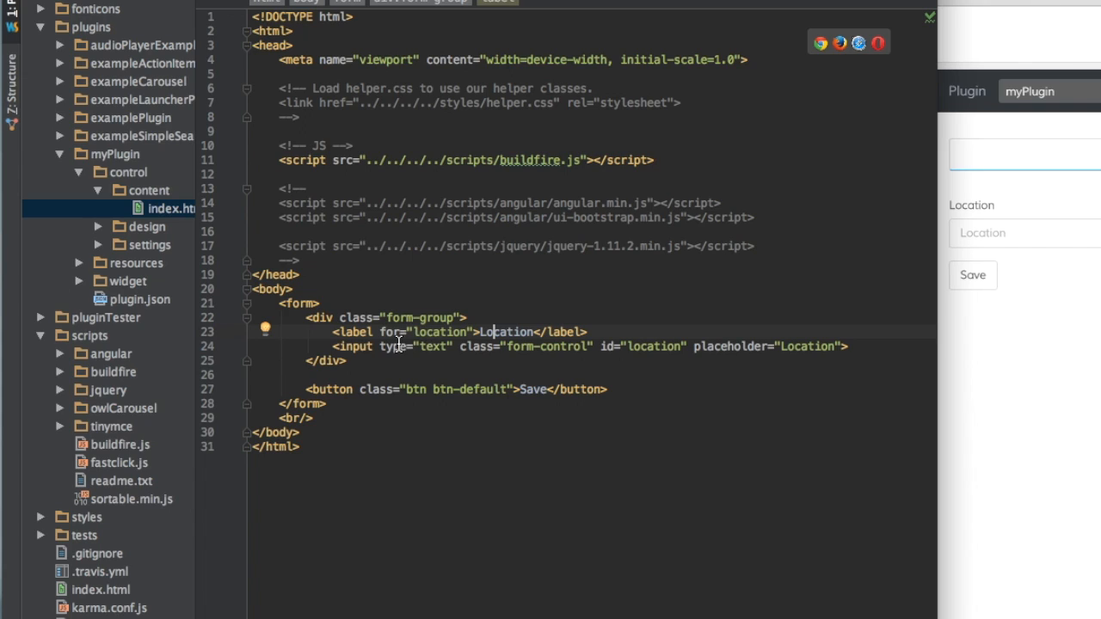
mouse_move(989, 239)
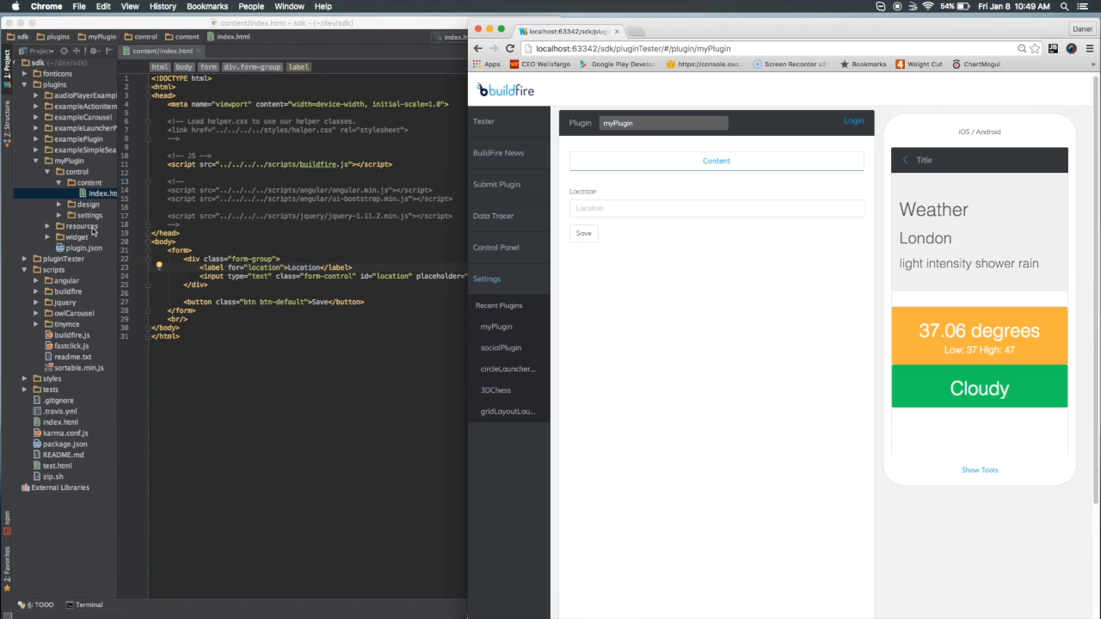
left_click(97, 248)
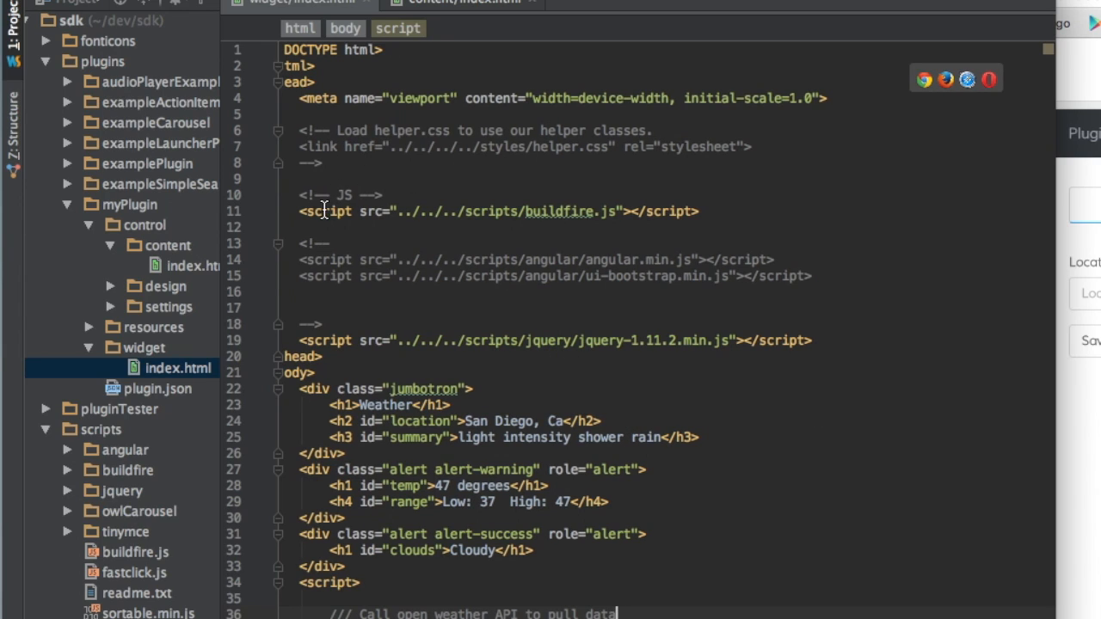
left_click(698, 212)
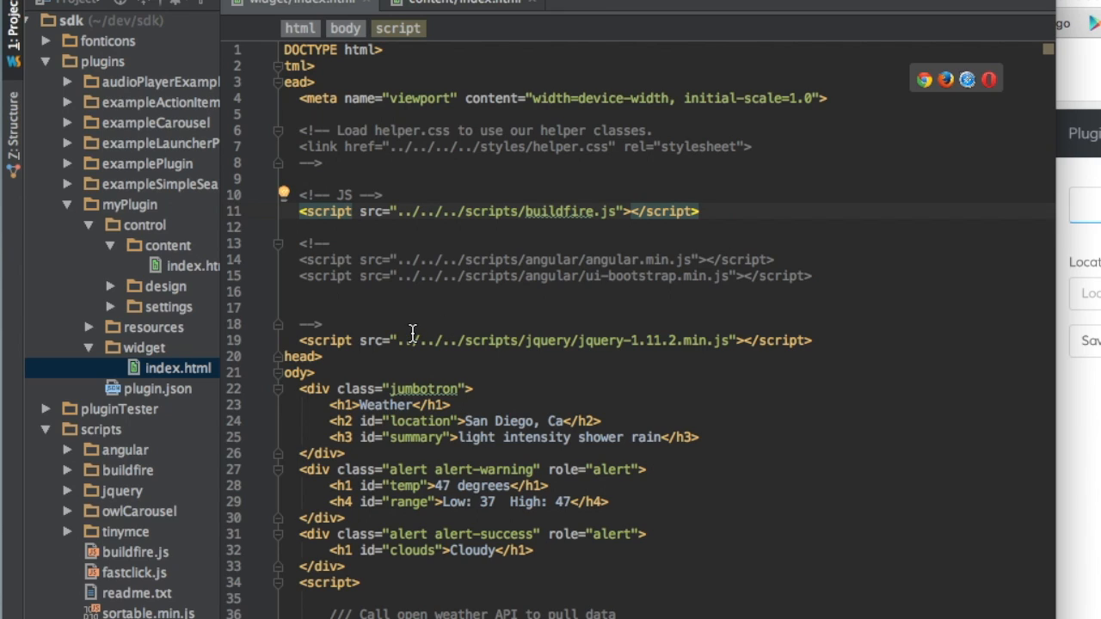
mouse_move(680, 465)
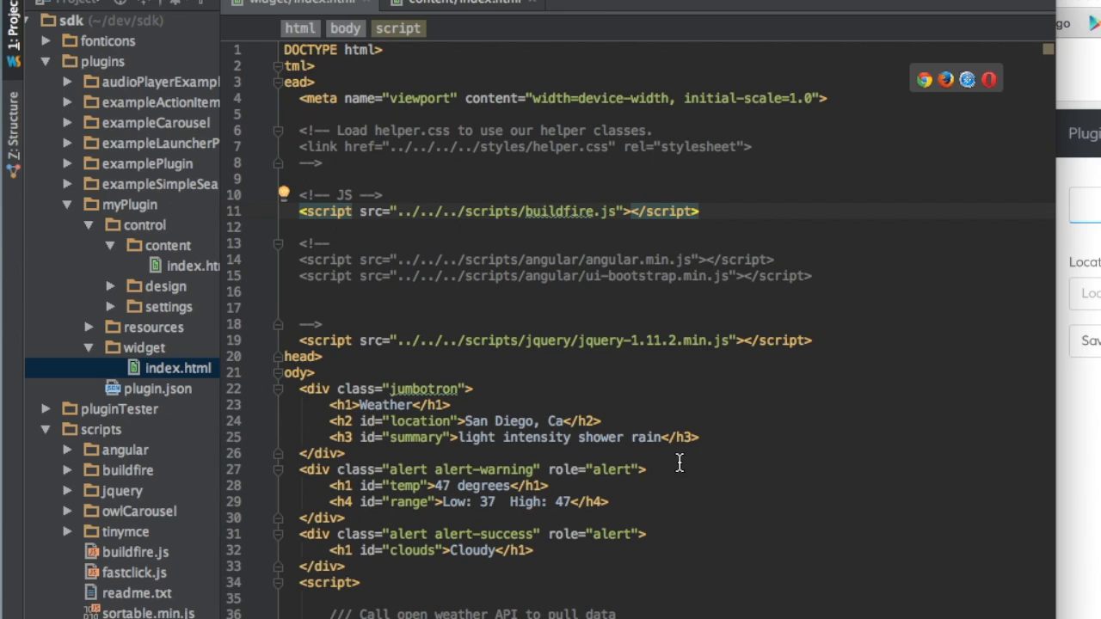
mouse_move(323, 395)
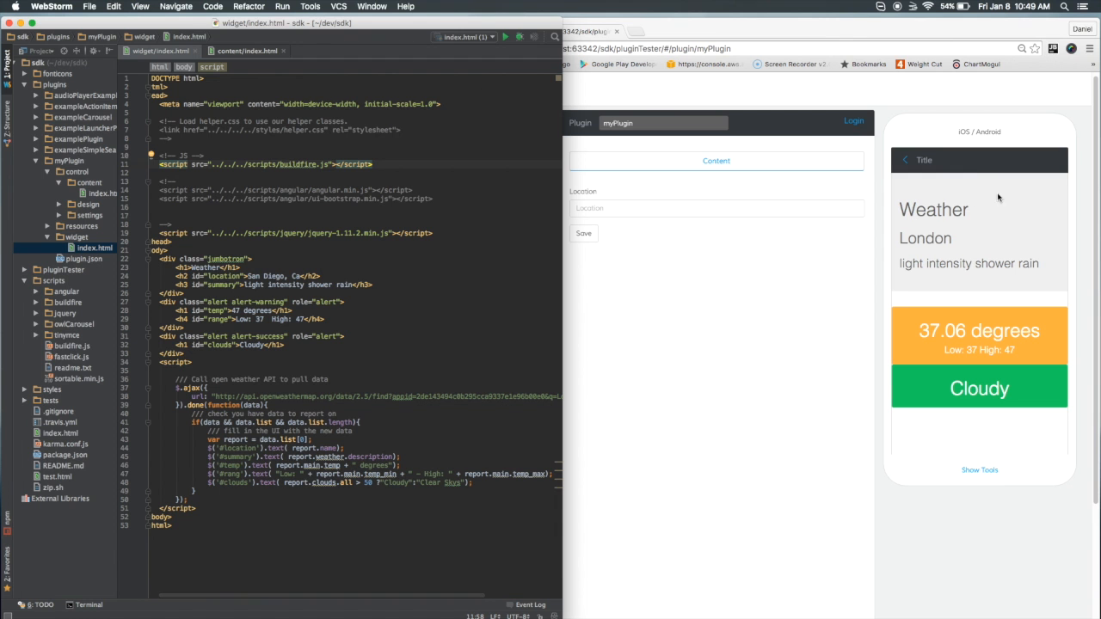
mouse_move(965, 233)
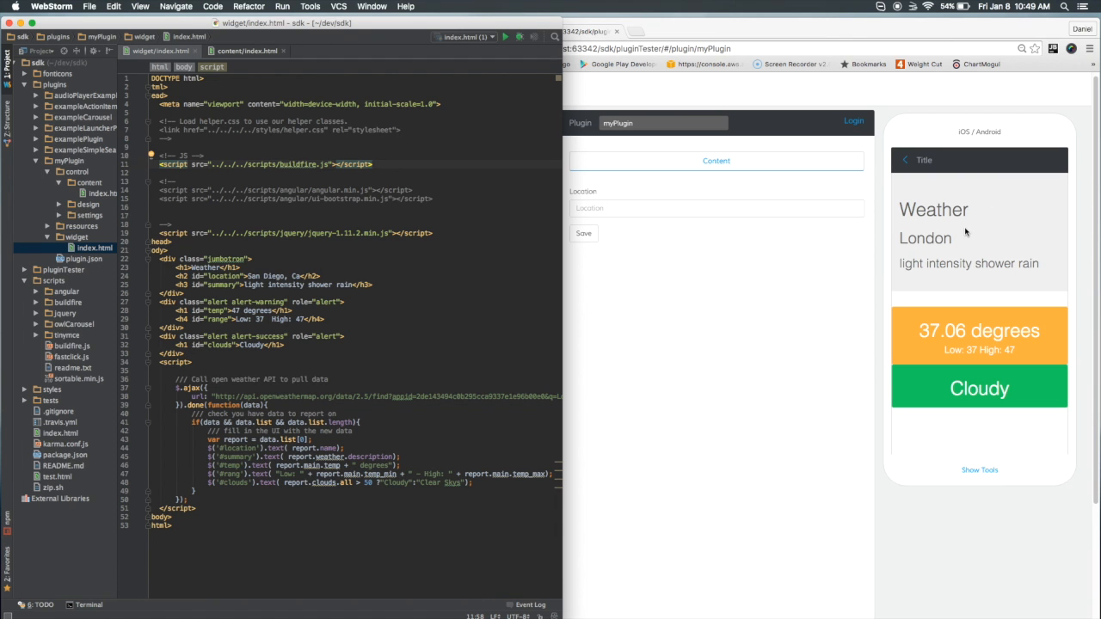
mouse_move(984, 271)
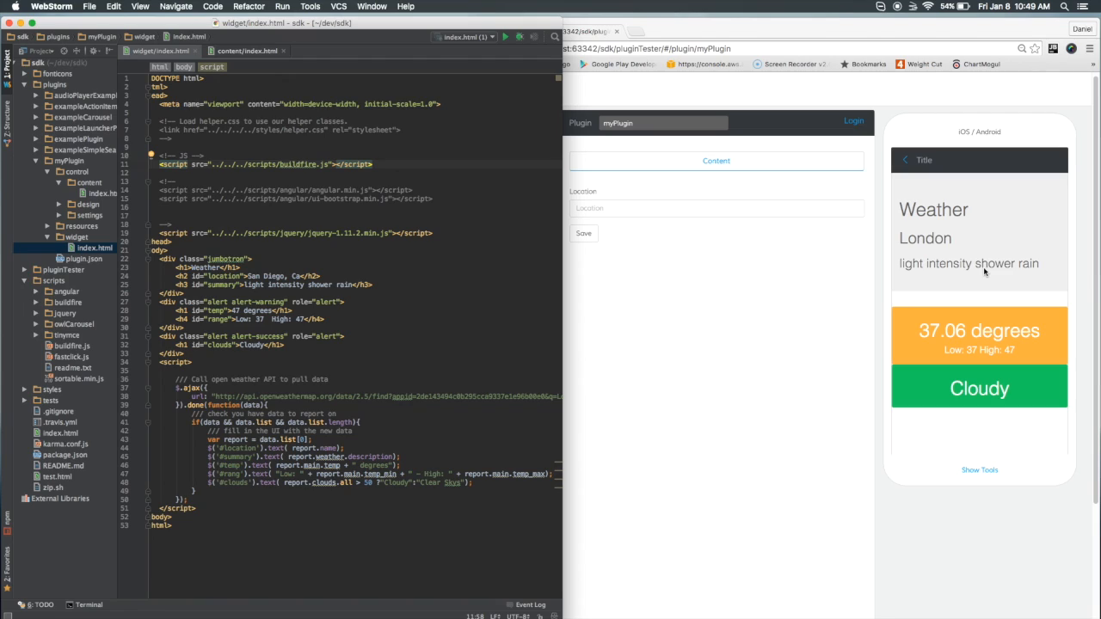
mouse_move(949, 316)
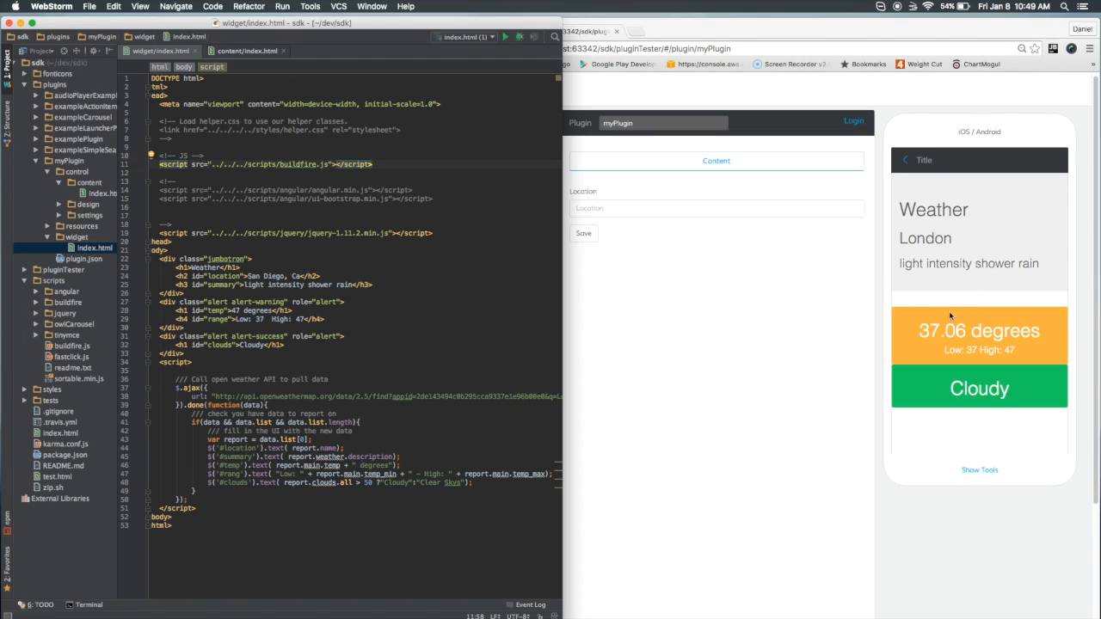
mouse_move(932, 338)
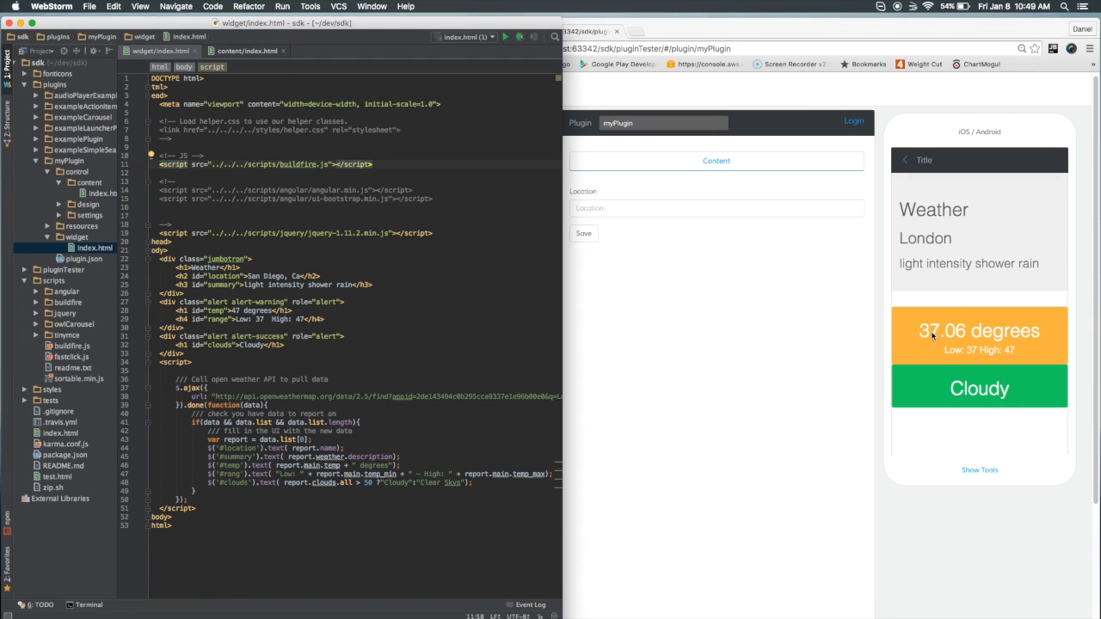
mouse_move(972, 350)
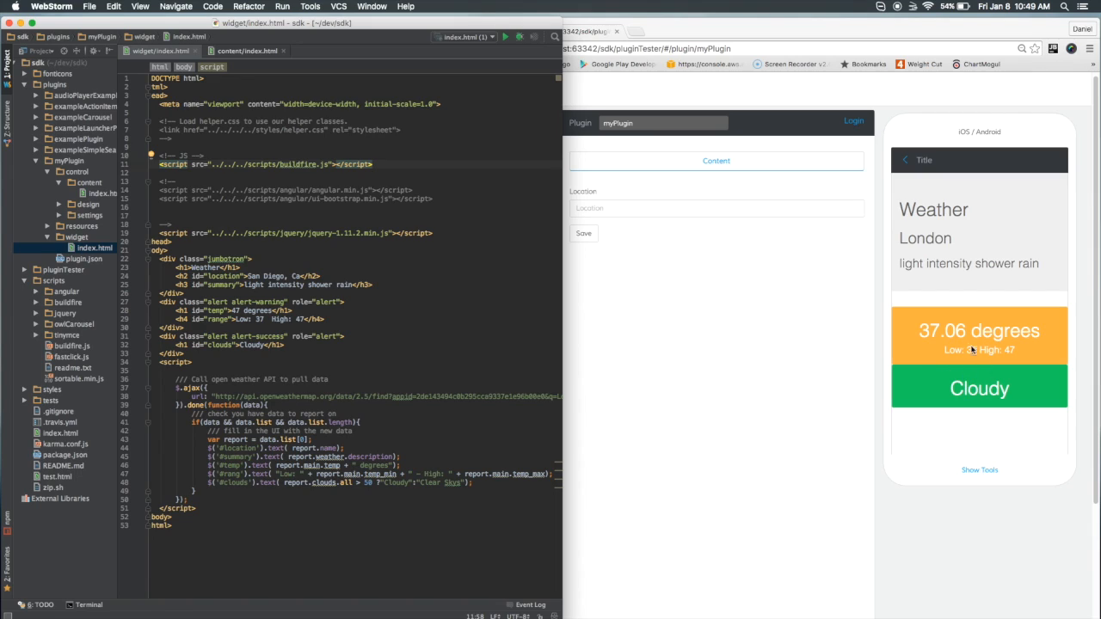
mouse_move(950, 354)
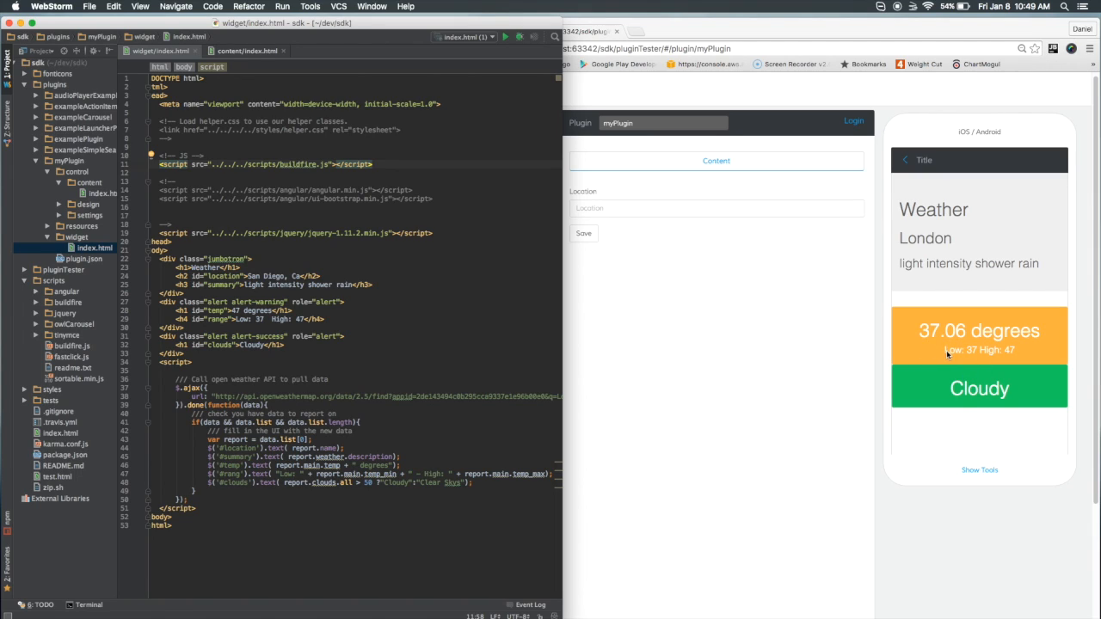
mouse_move(985, 399)
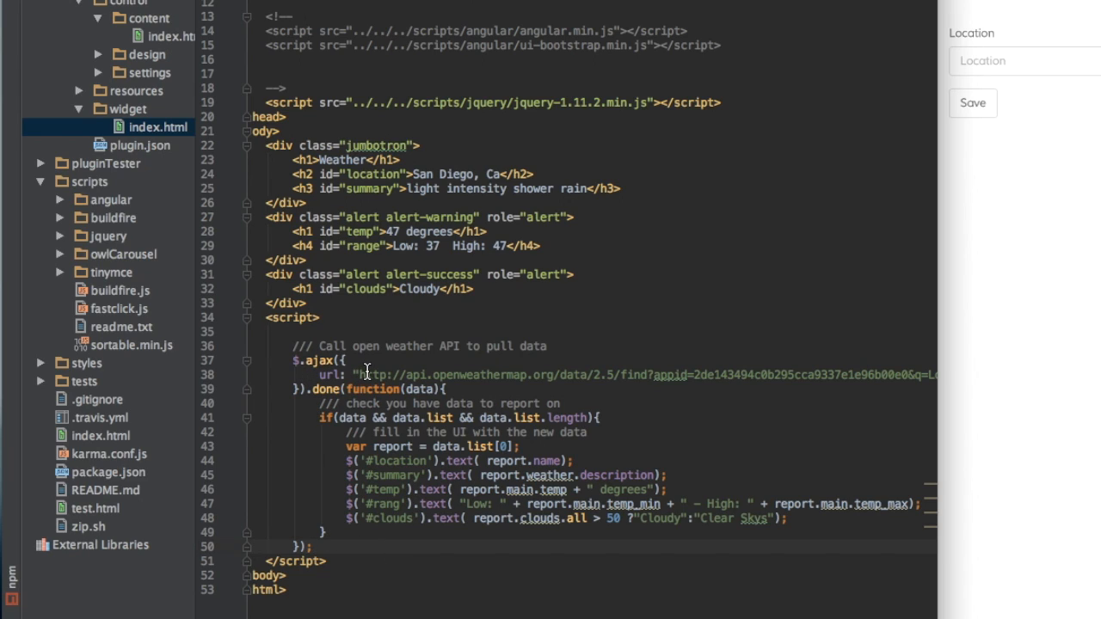
mouse_move(468, 386)
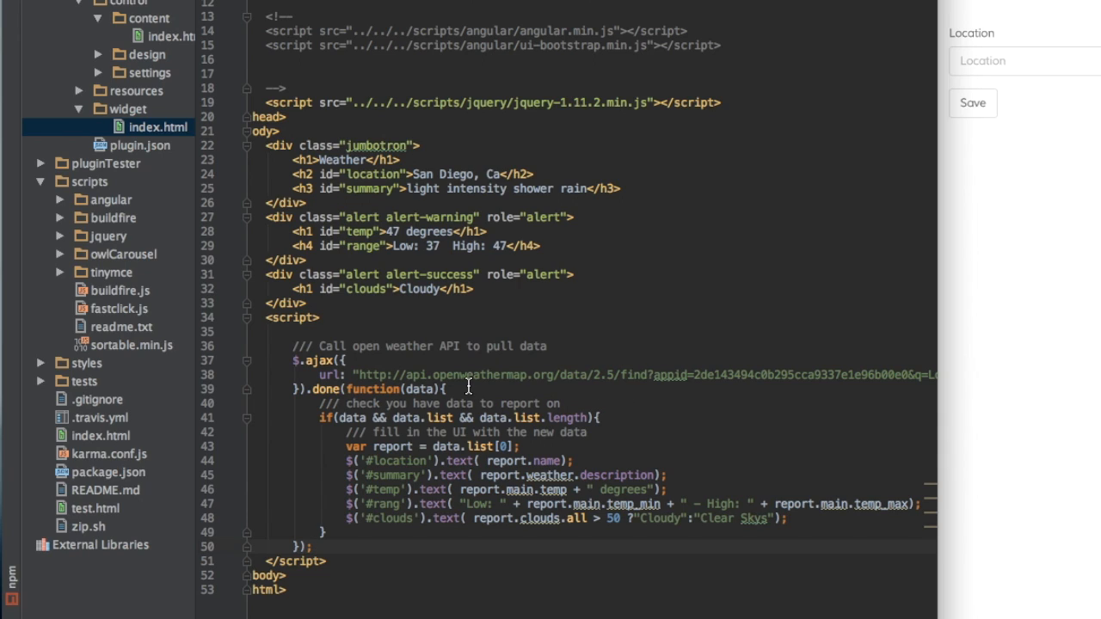
mouse_move(653, 375)
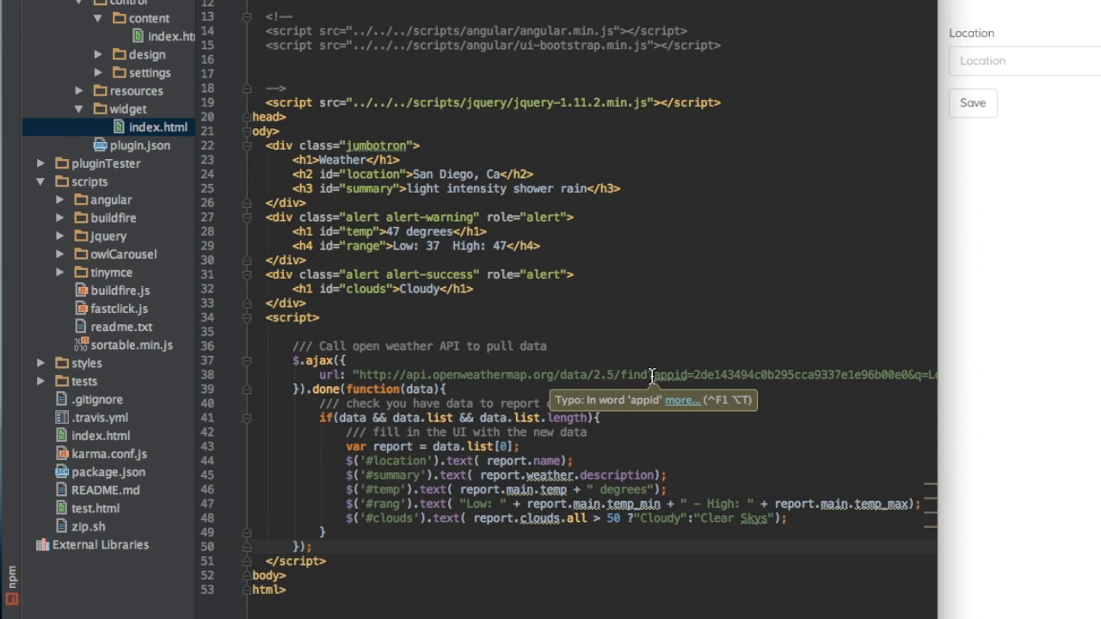
mouse_move(790, 389)
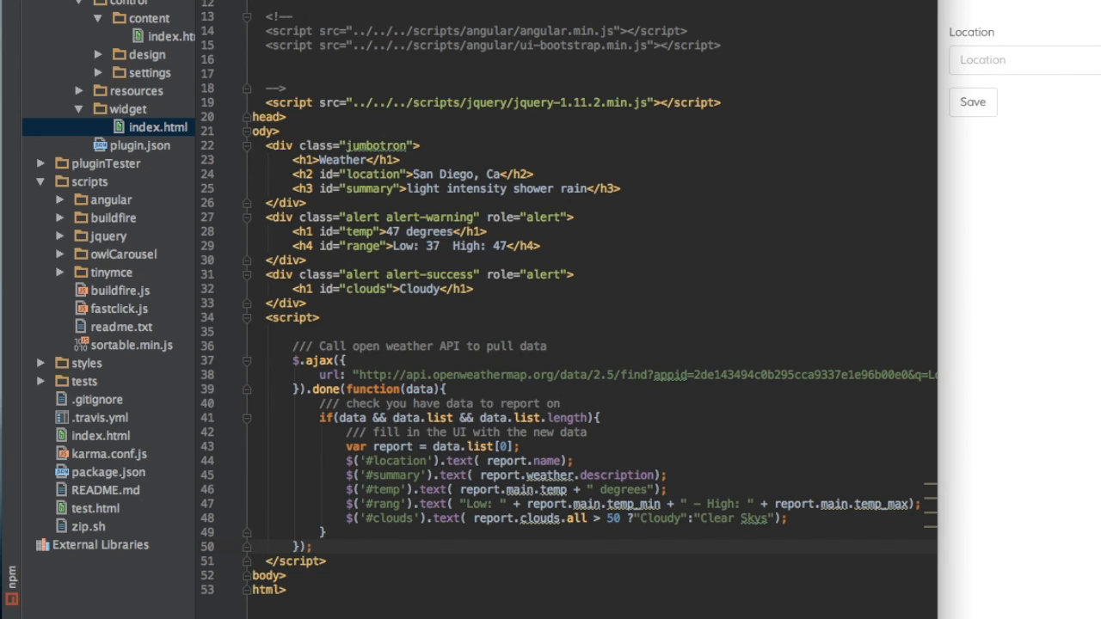
mouse_move(381, 425)
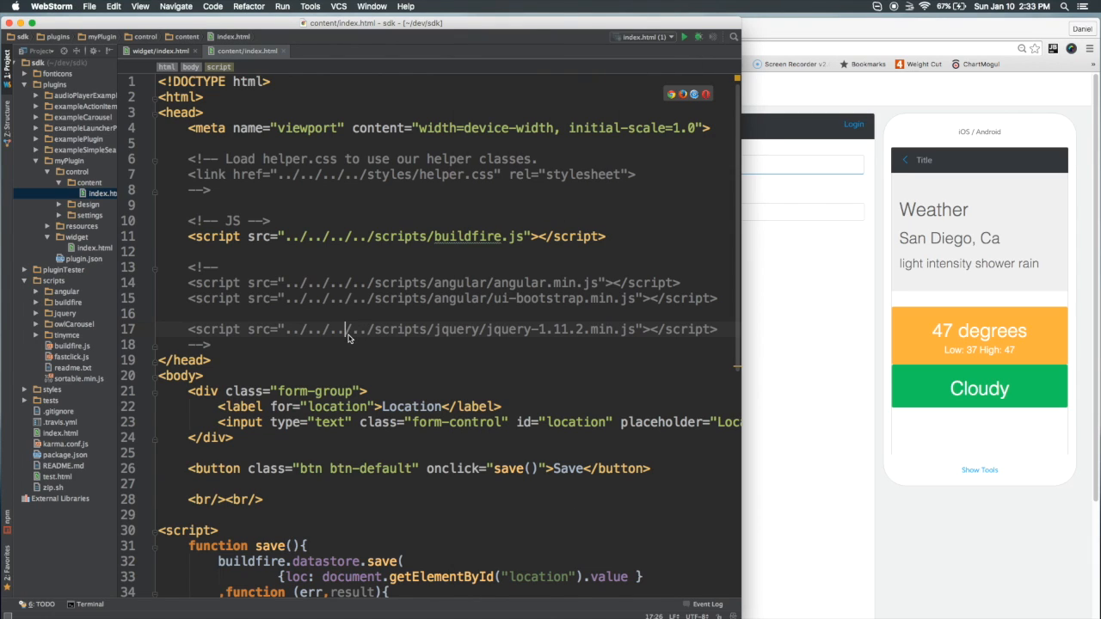
- Scroll through save() and load() in content/index.html, highlighting the save callback's error and success branches
scroll("down", 3)
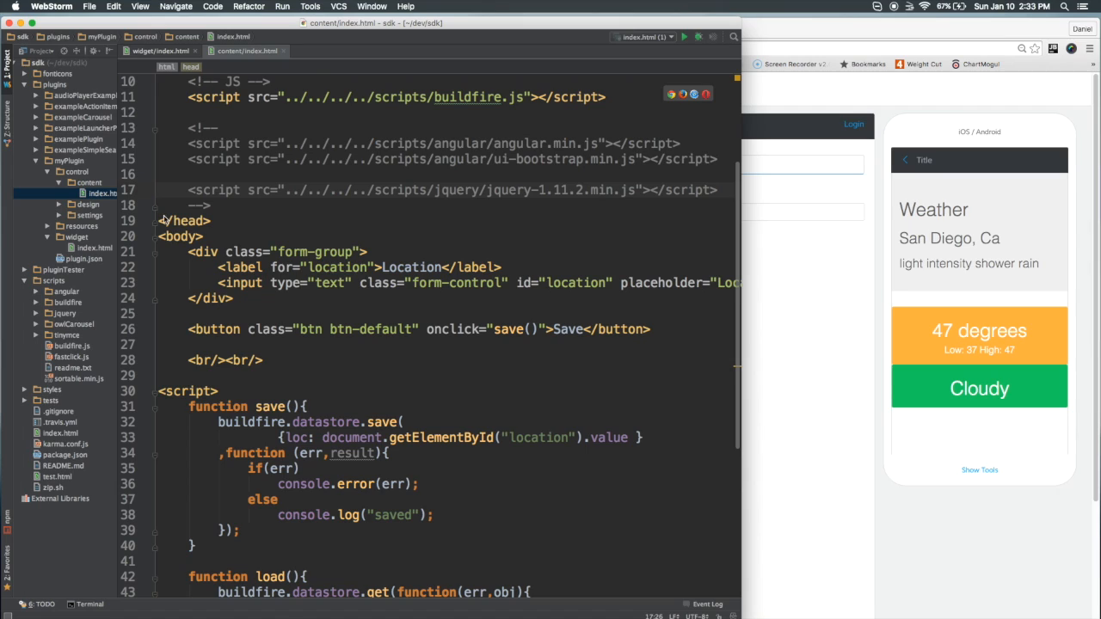
mouse_move(101, 200)
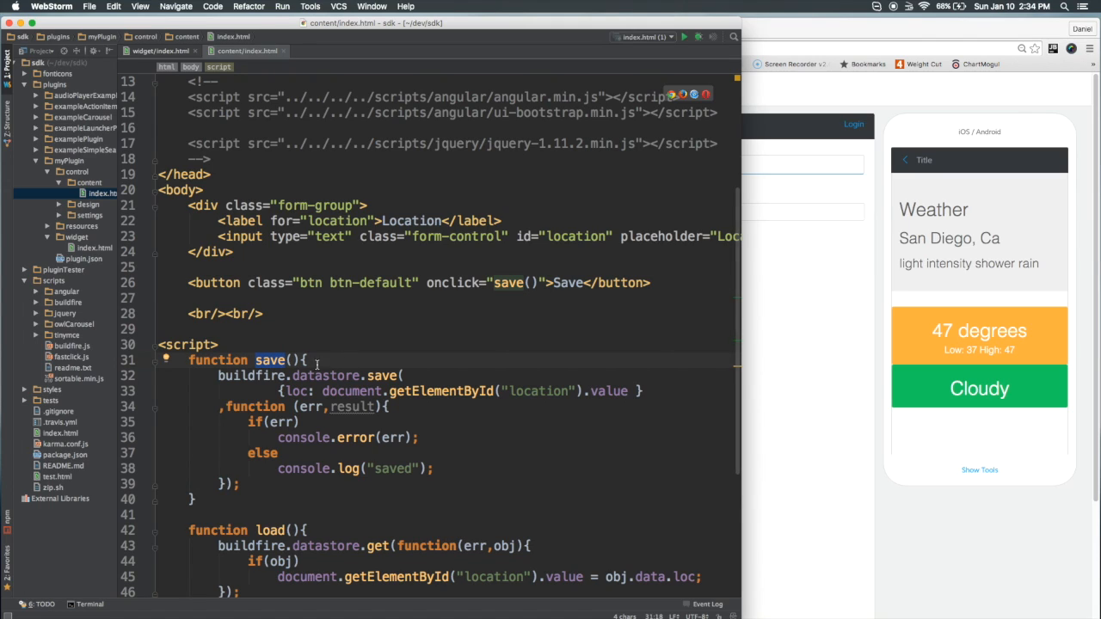
scroll("down", 3)
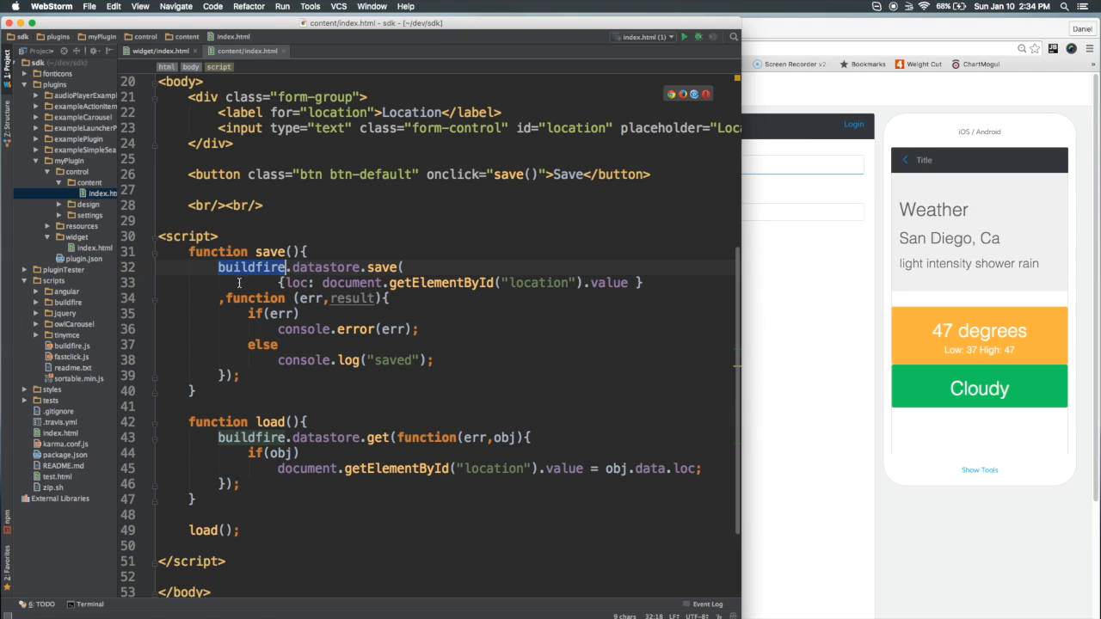
scroll("up", 3)
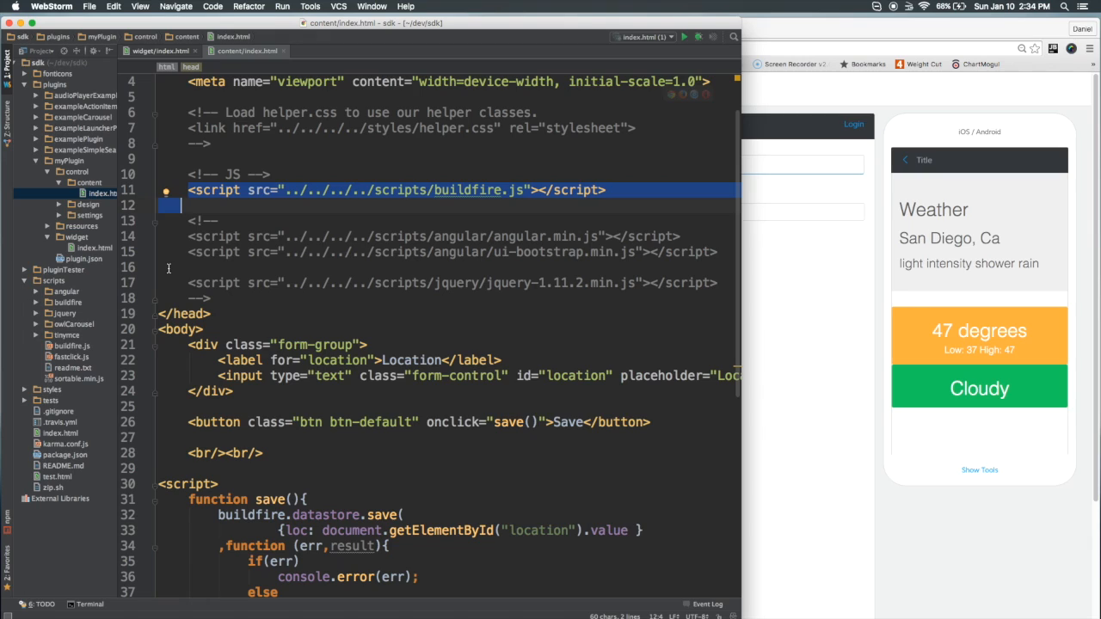
left_click(71, 345)
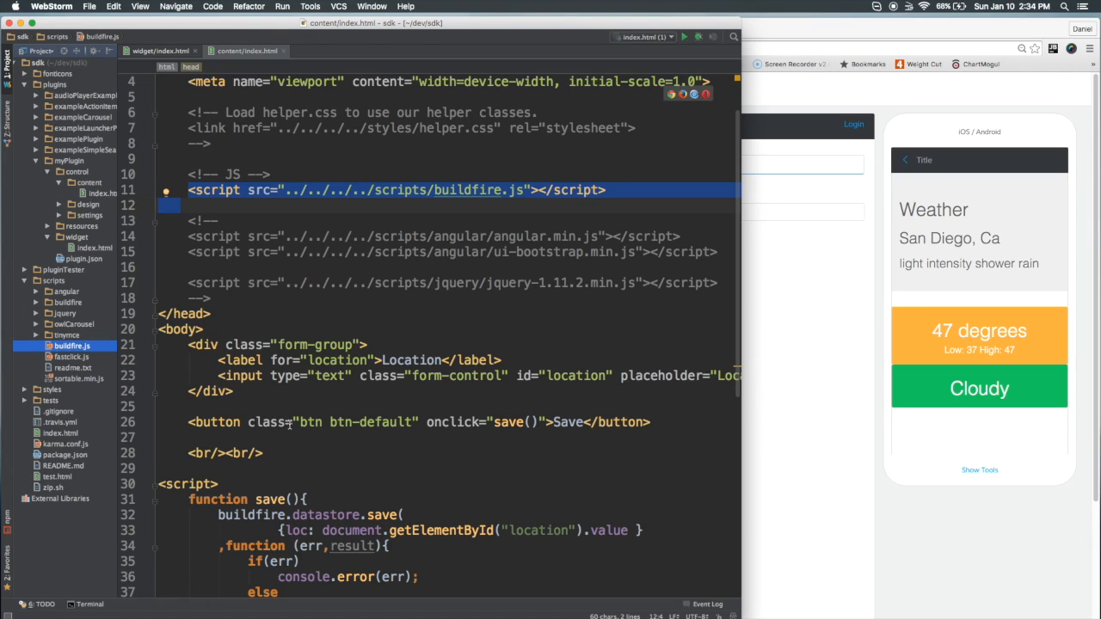
scroll("down", 3)
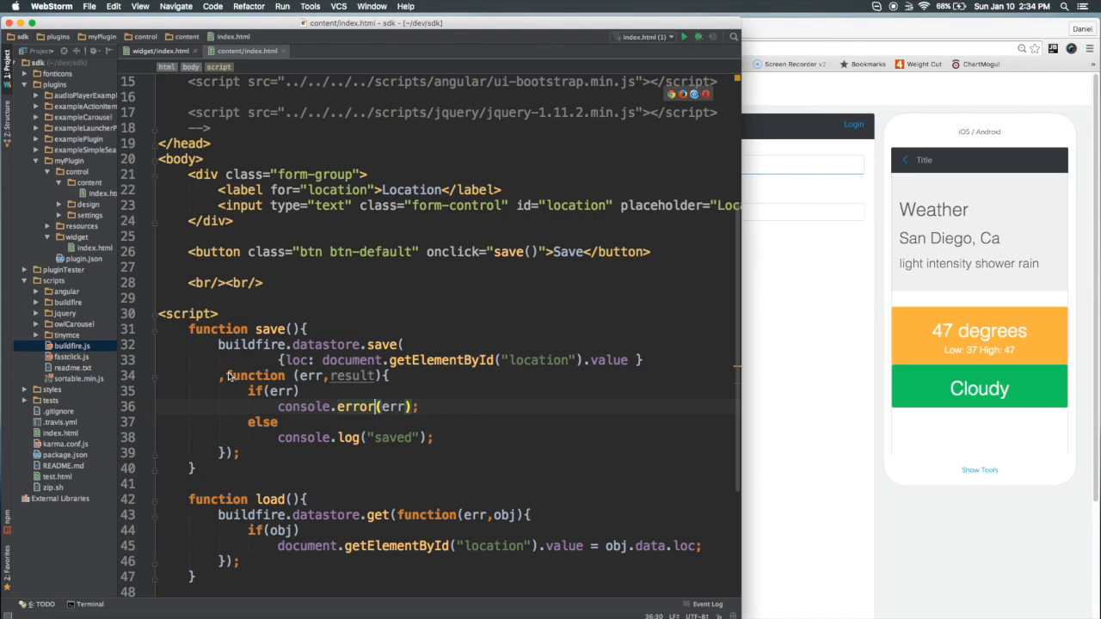
left_click_drag(227, 375, 222, 421)
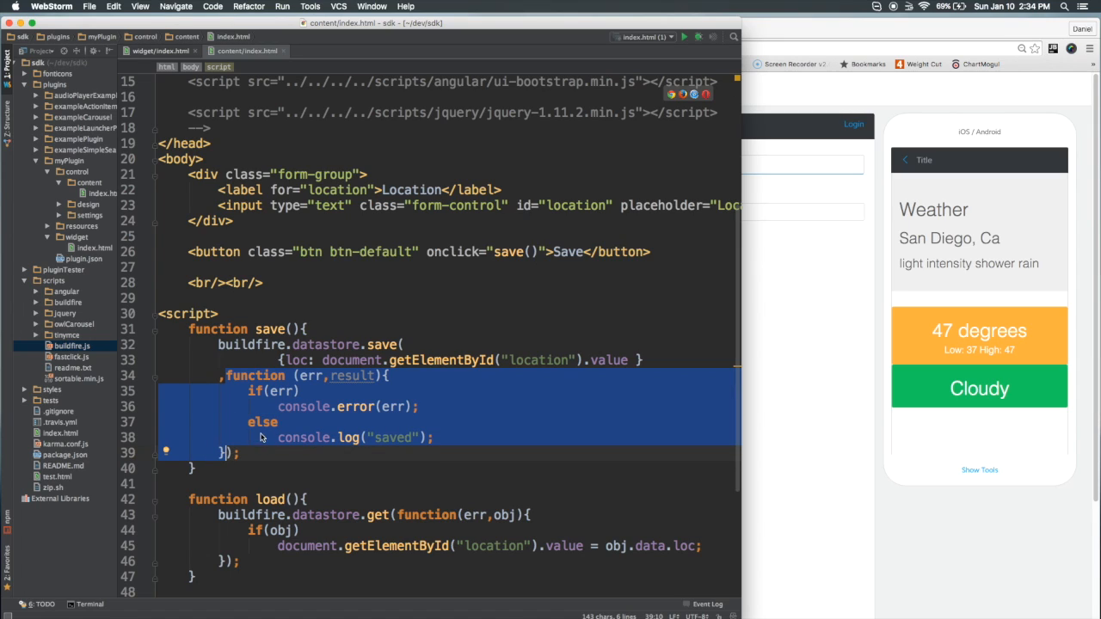
mouse_move(306, 417)
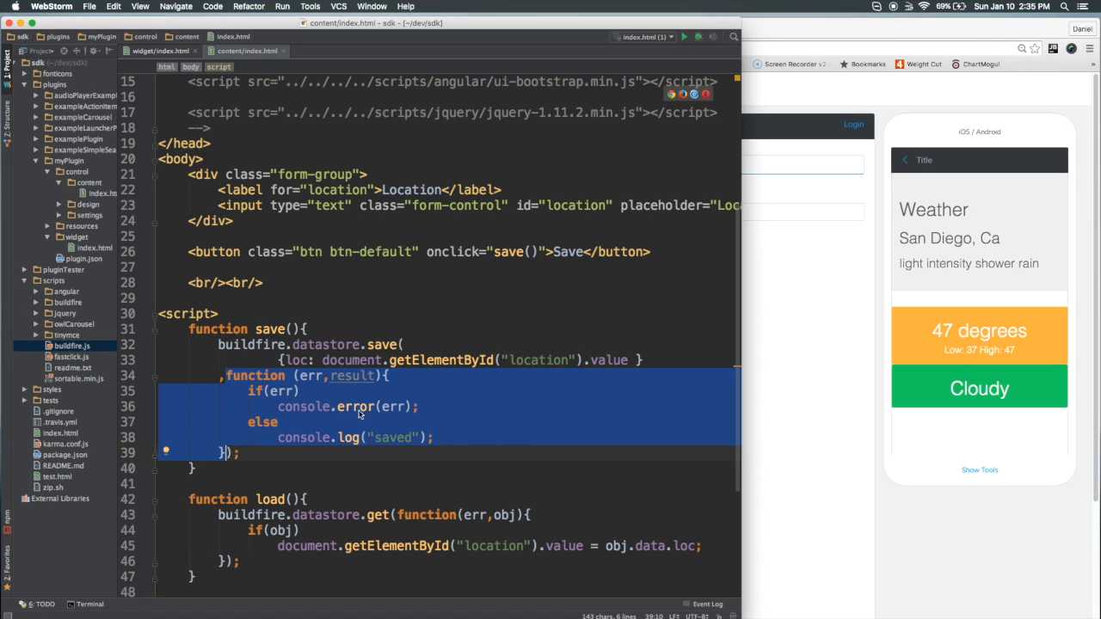
left_click(397, 439)
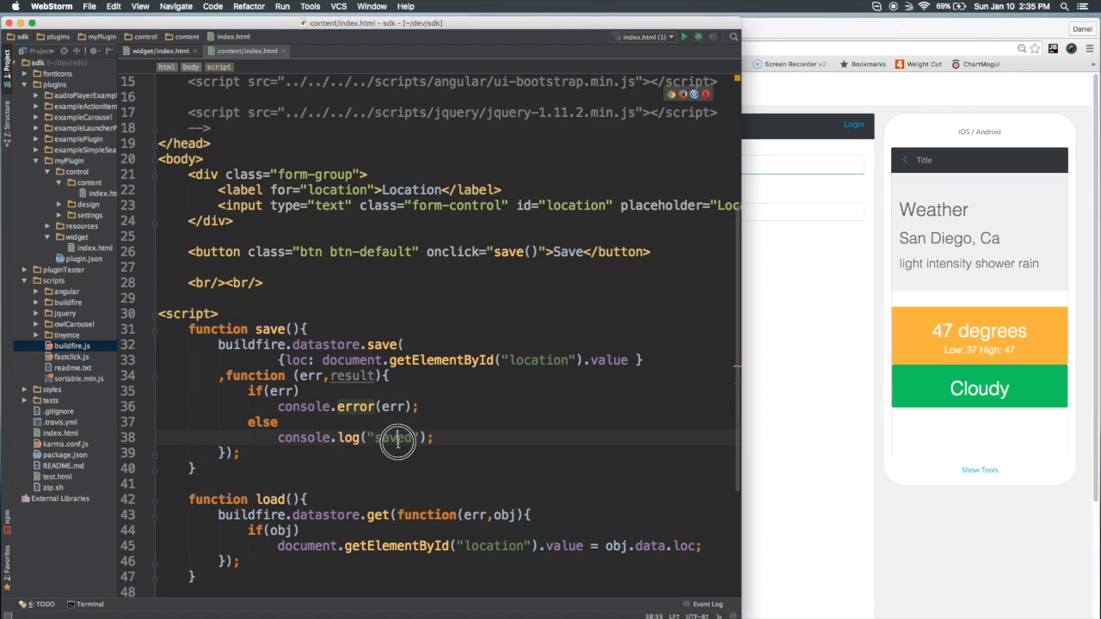
scroll("down", 3)
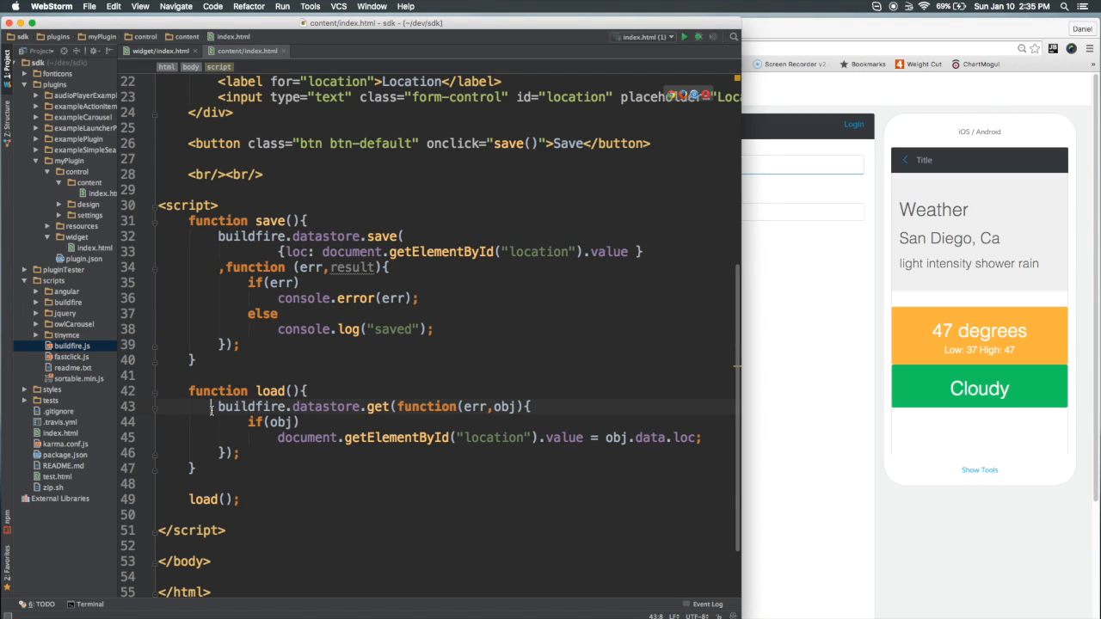
mouse_move(815, 352)
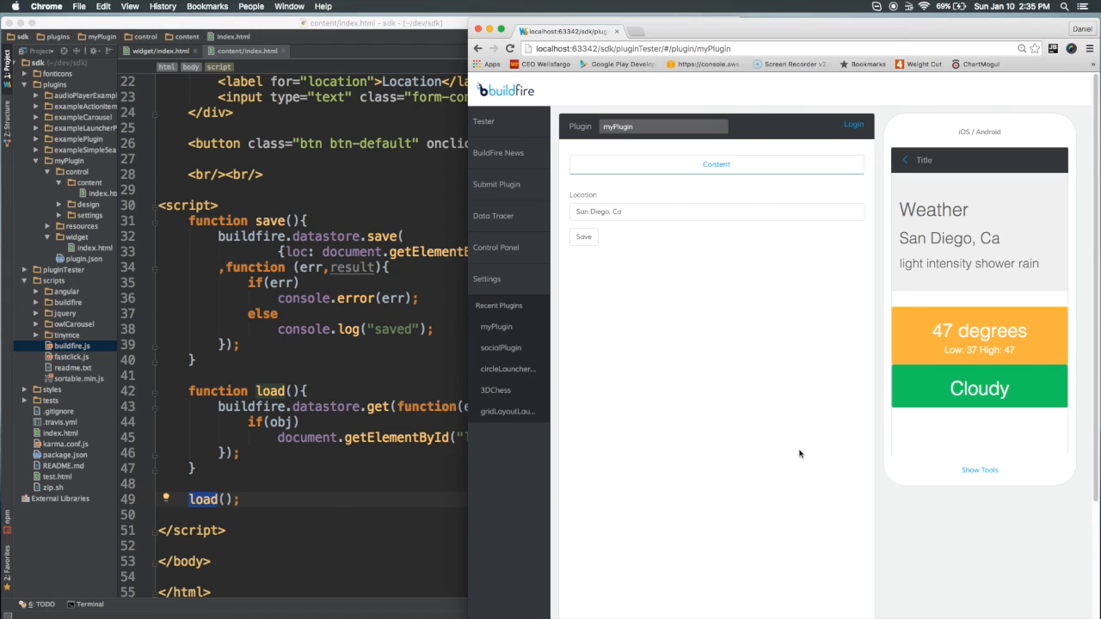
mouse_move(574, 223)
type("Irvine")
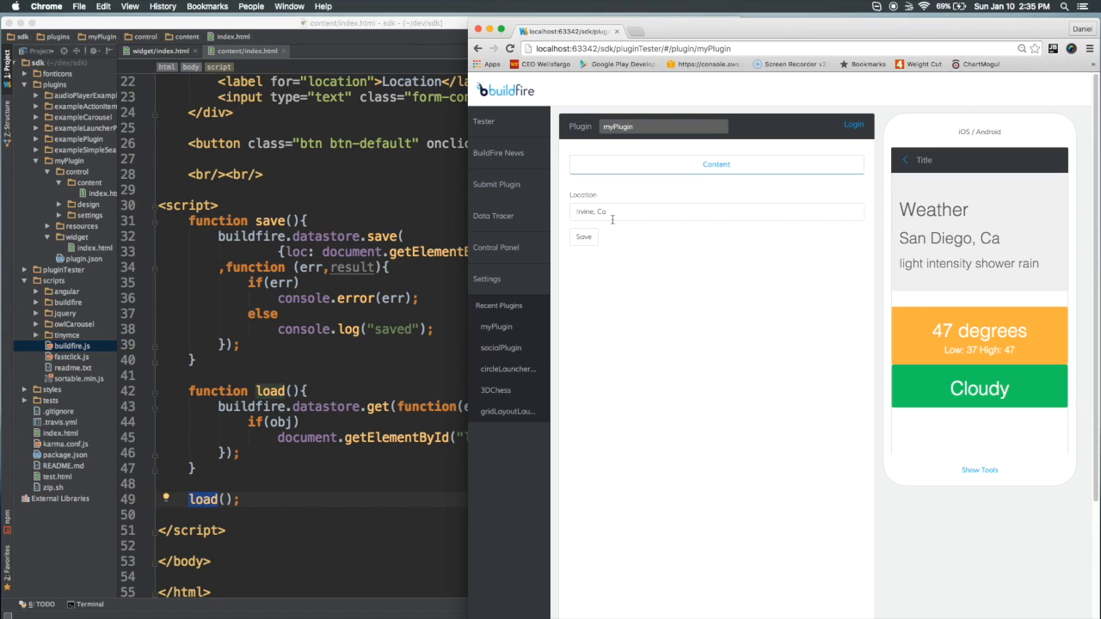
mouse_move(1011, 244)
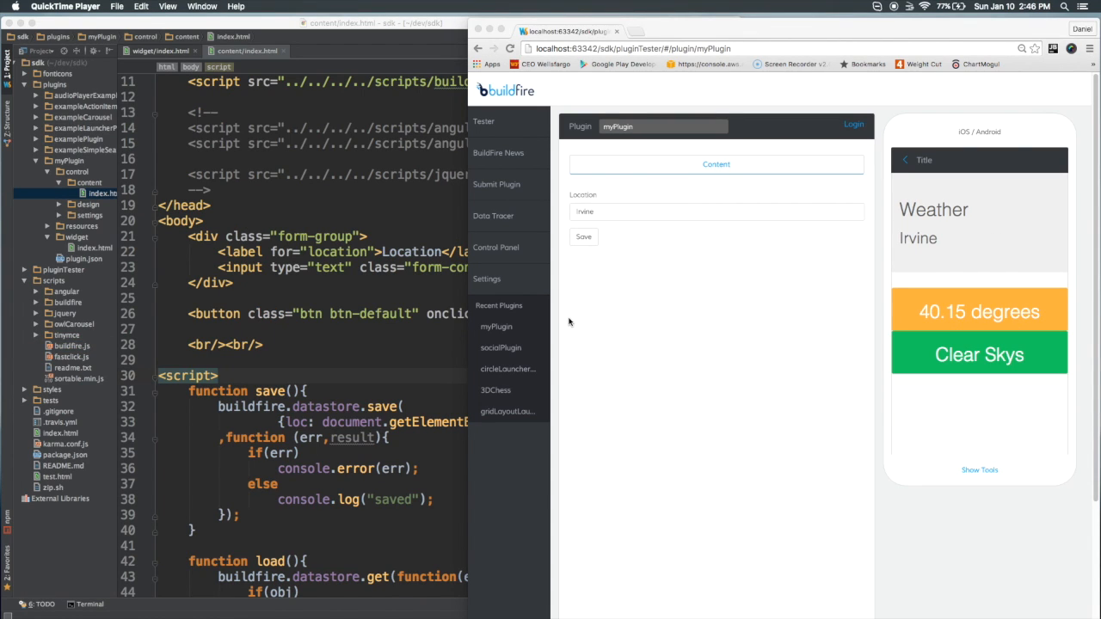
mouse_move(731, 313)
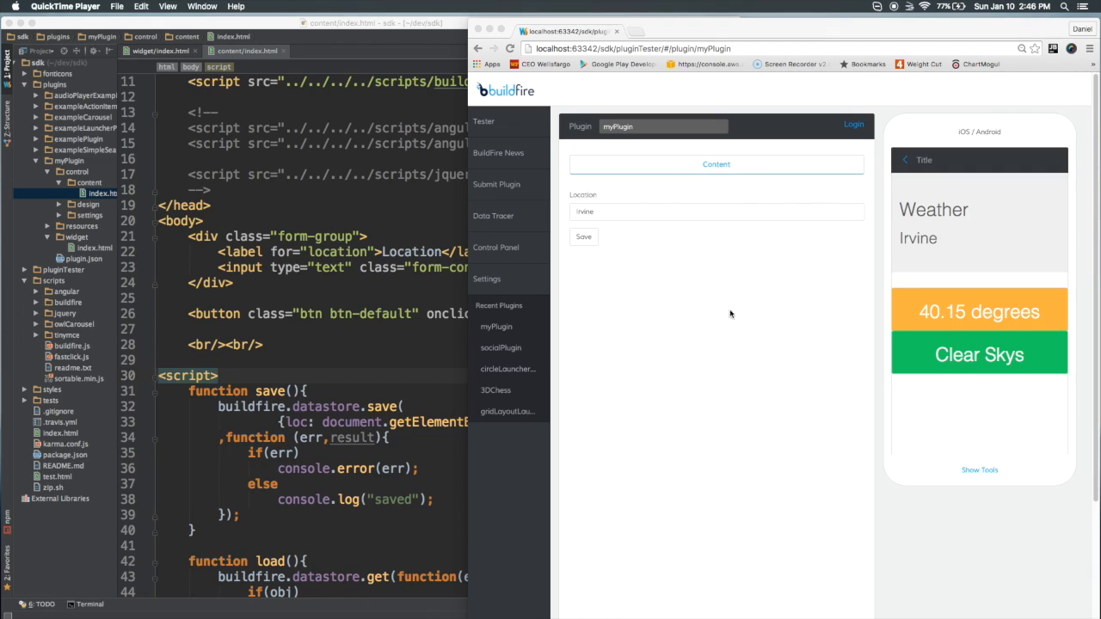
mouse_move(673, 265)
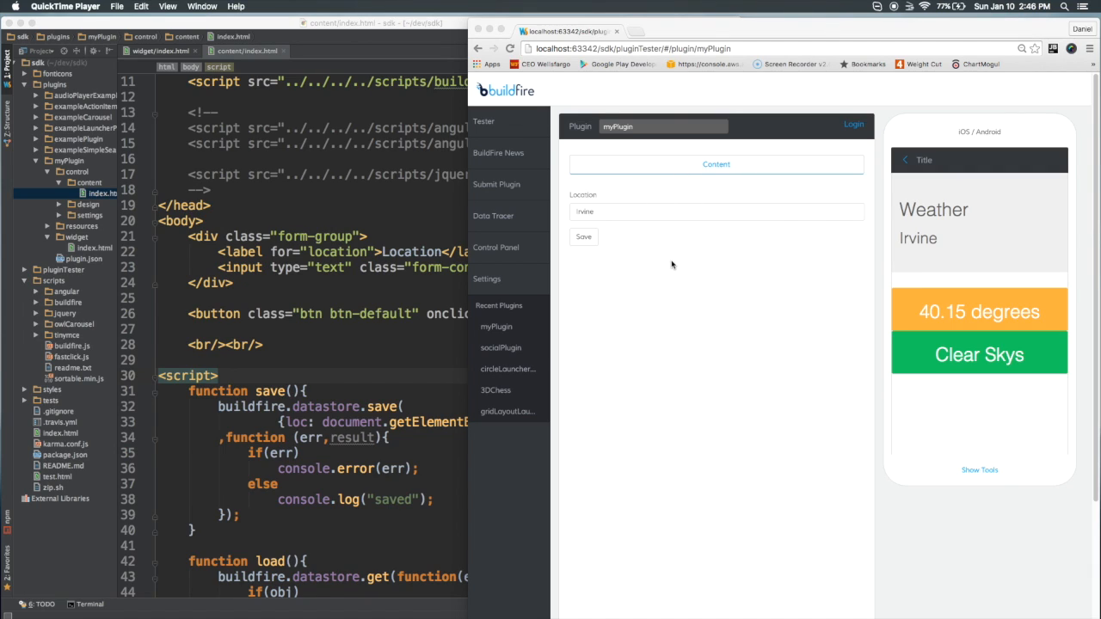
mouse_move(970, 239)
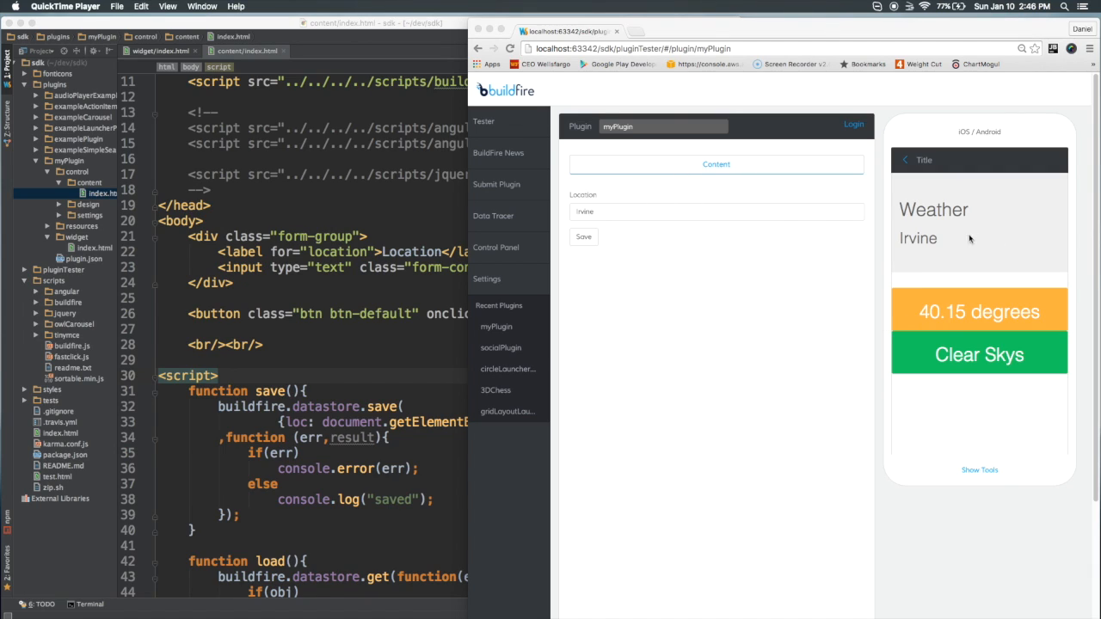
mouse_move(959, 262)
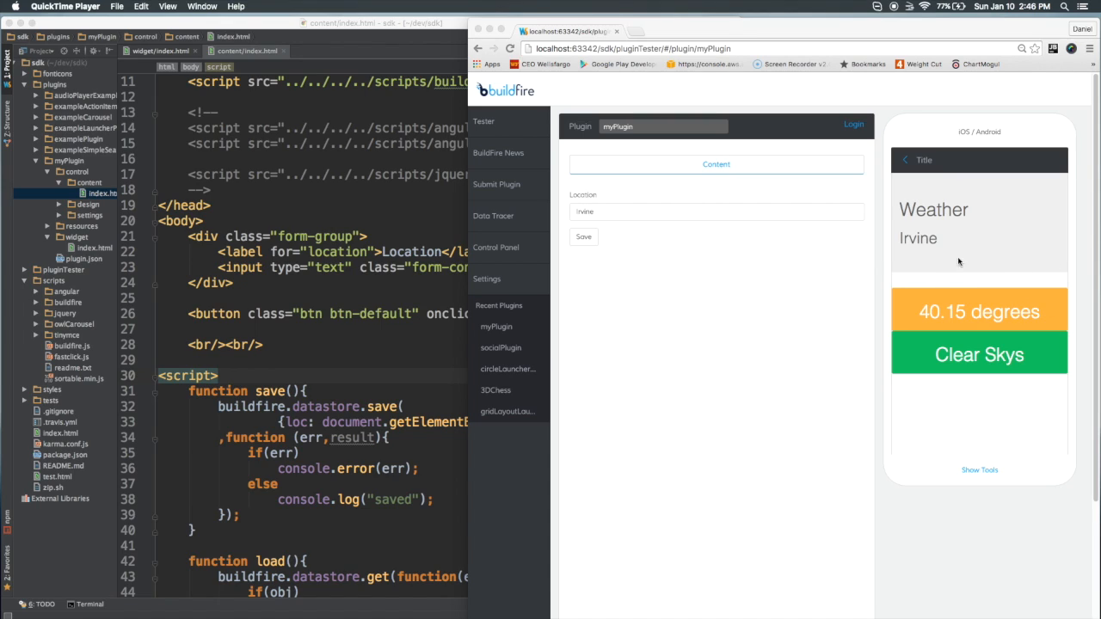
mouse_move(681, 277)
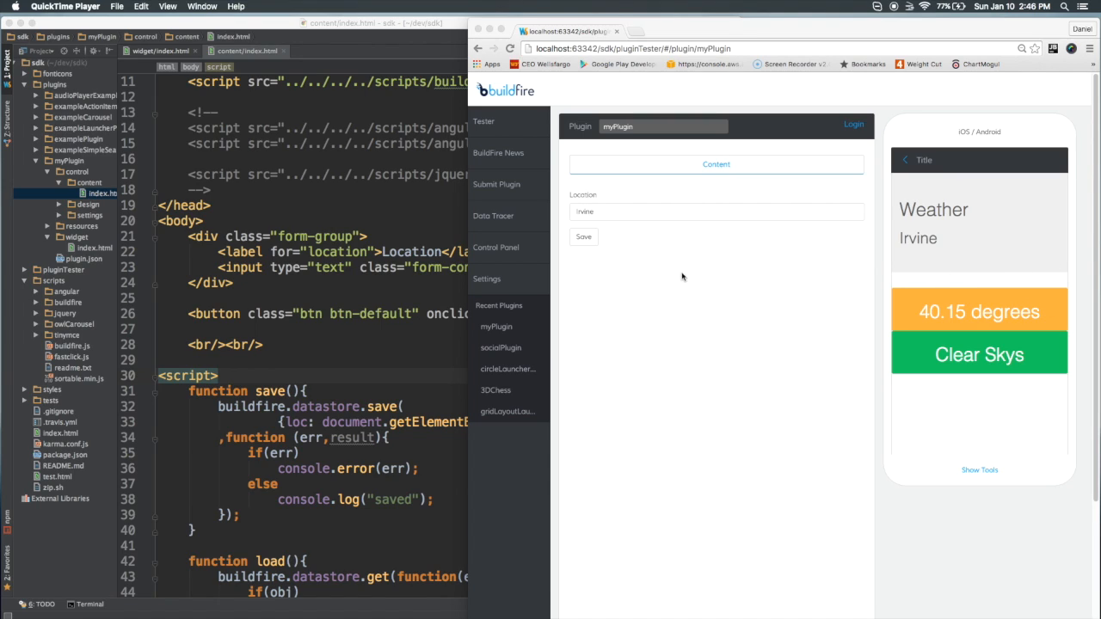
mouse_move(602, 220)
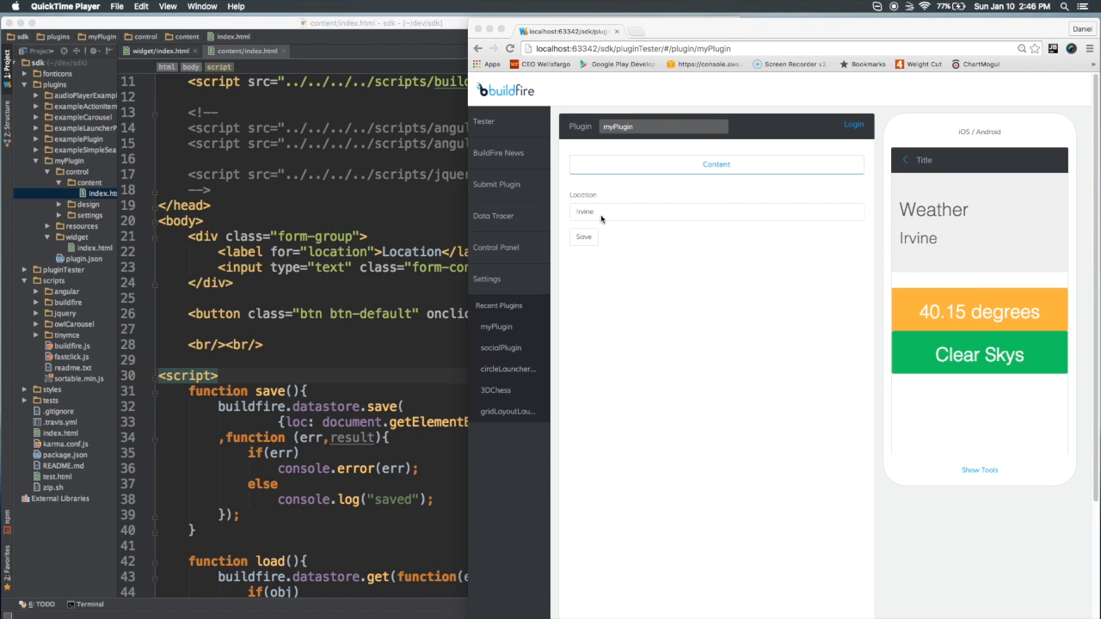
- Replace the Location with San Diego and reload the widget frame to show San Diego weather
triple_click(715, 211)
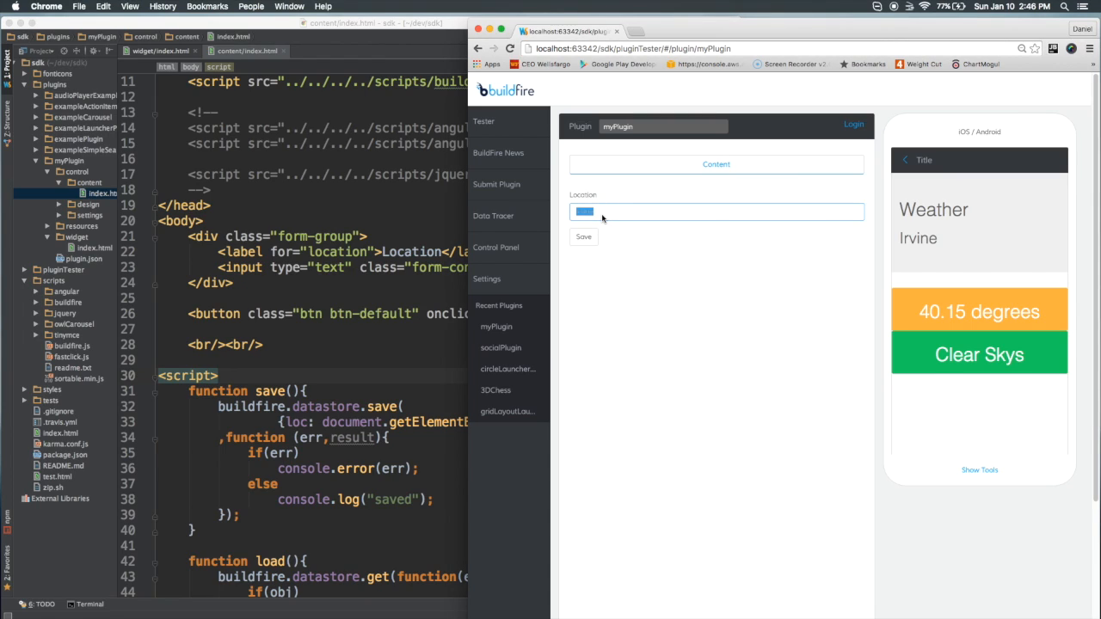
type("San Diego")
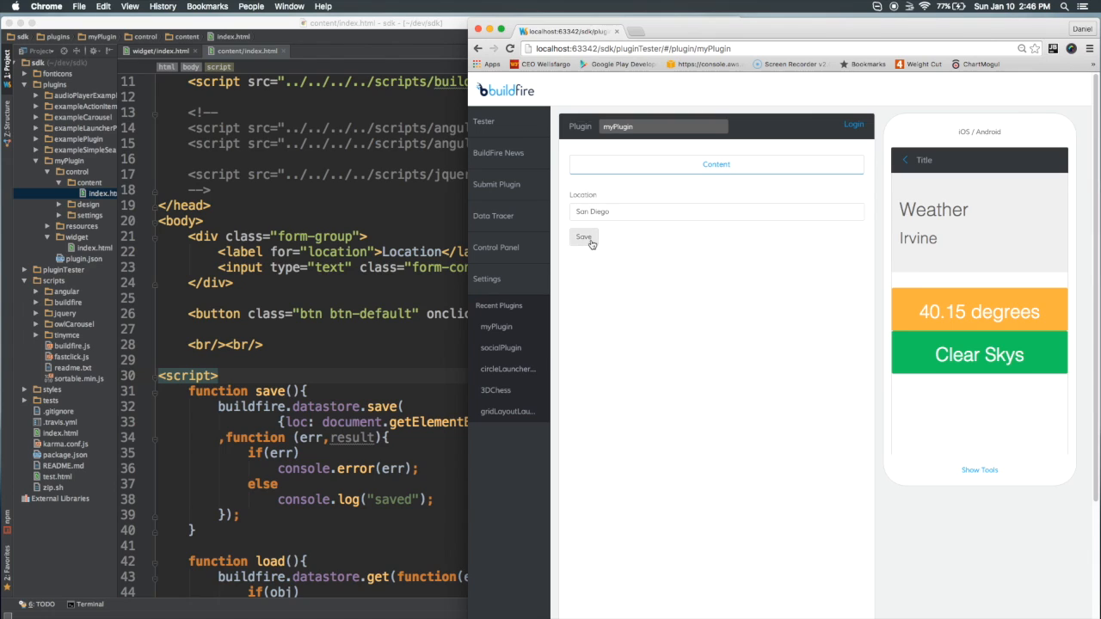
right_click(1003, 261)
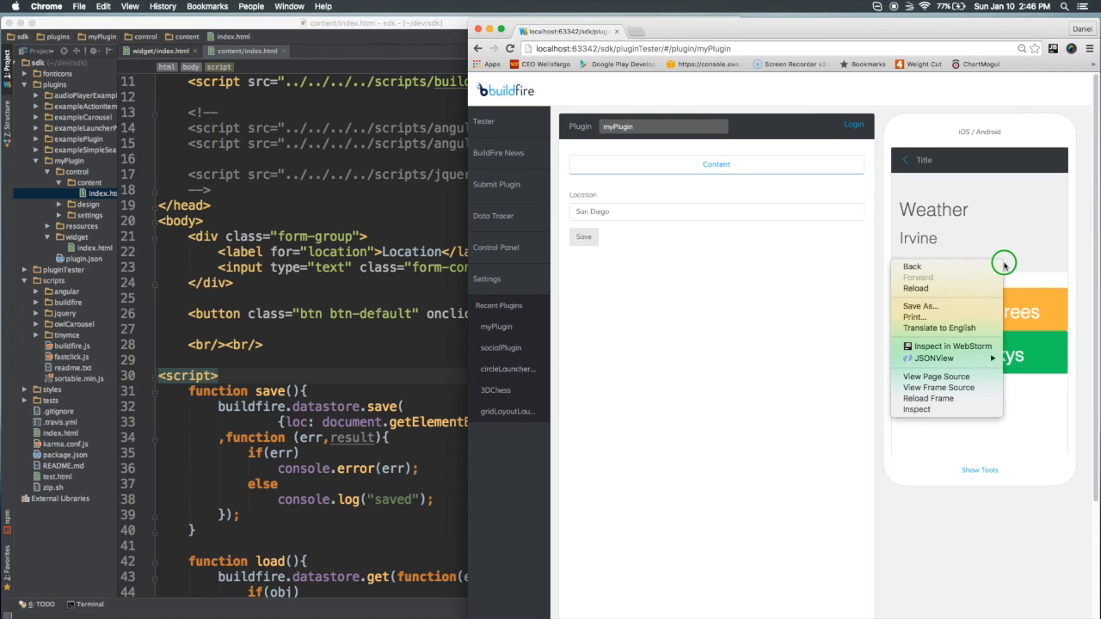
mouse_move(939, 399)
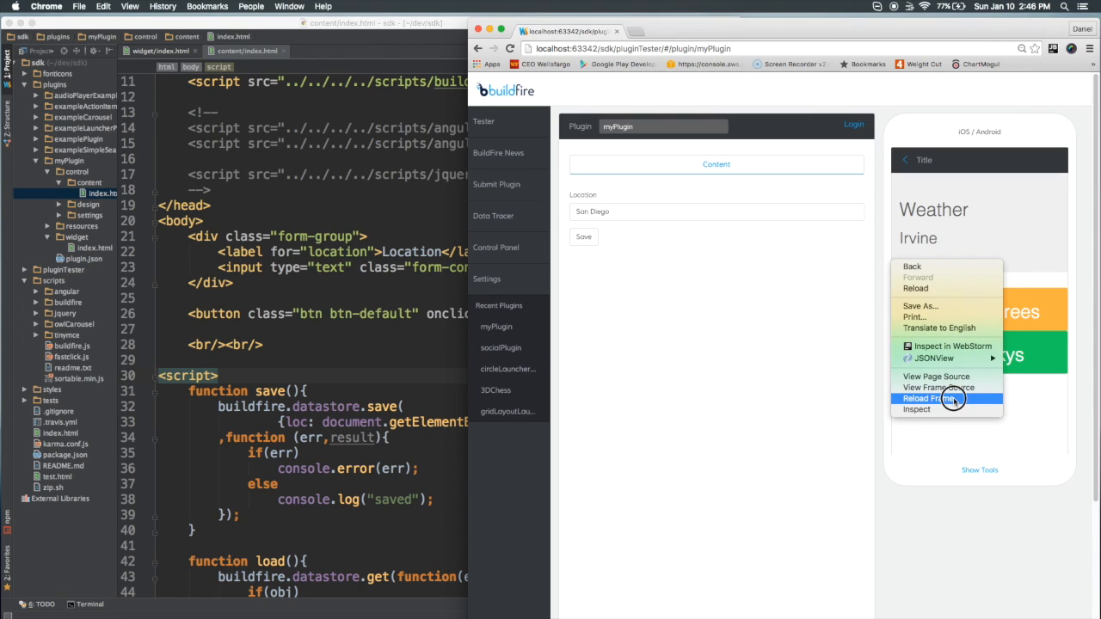
left_click(926, 399)
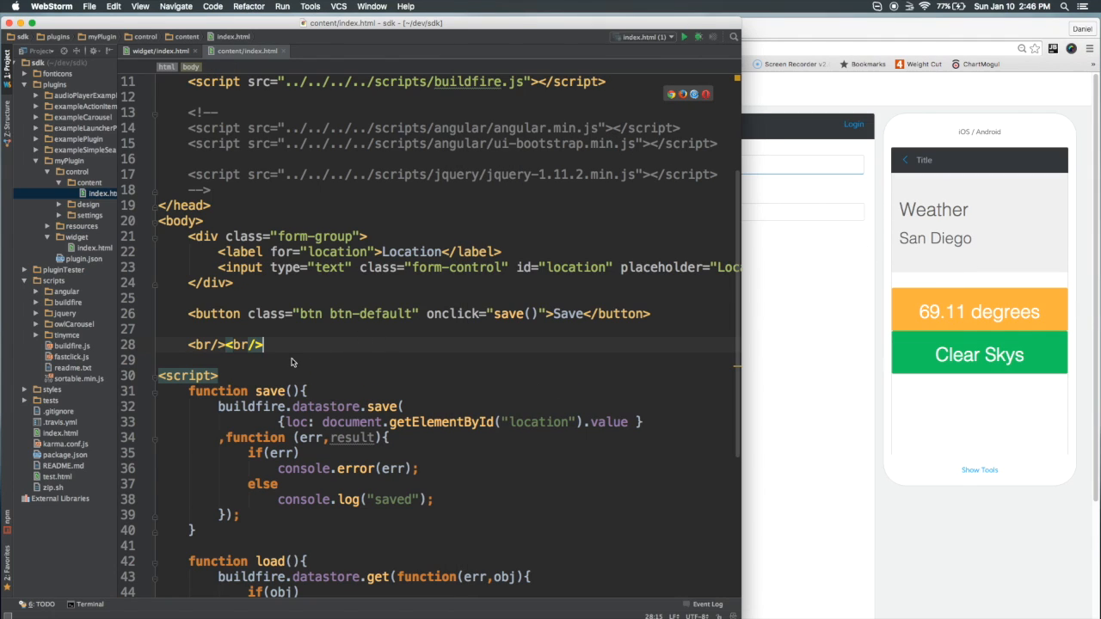
- In widget/index.html, highlight obj.data.loc passed from datastore.get to loadWeatherData
scroll("down", 3)
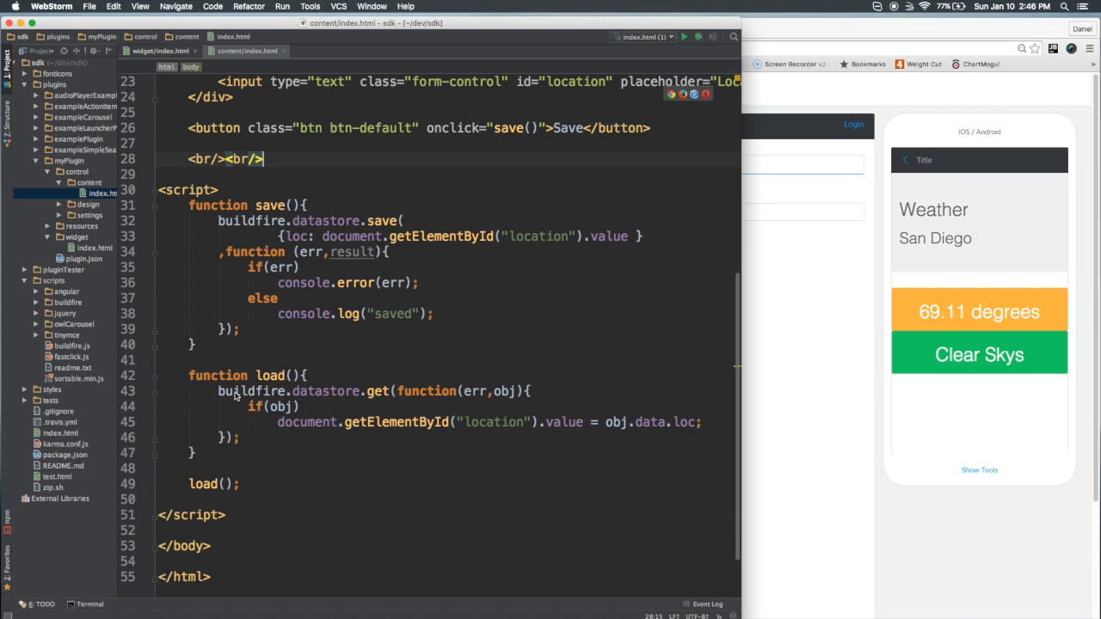
mouse_move(377, 399)
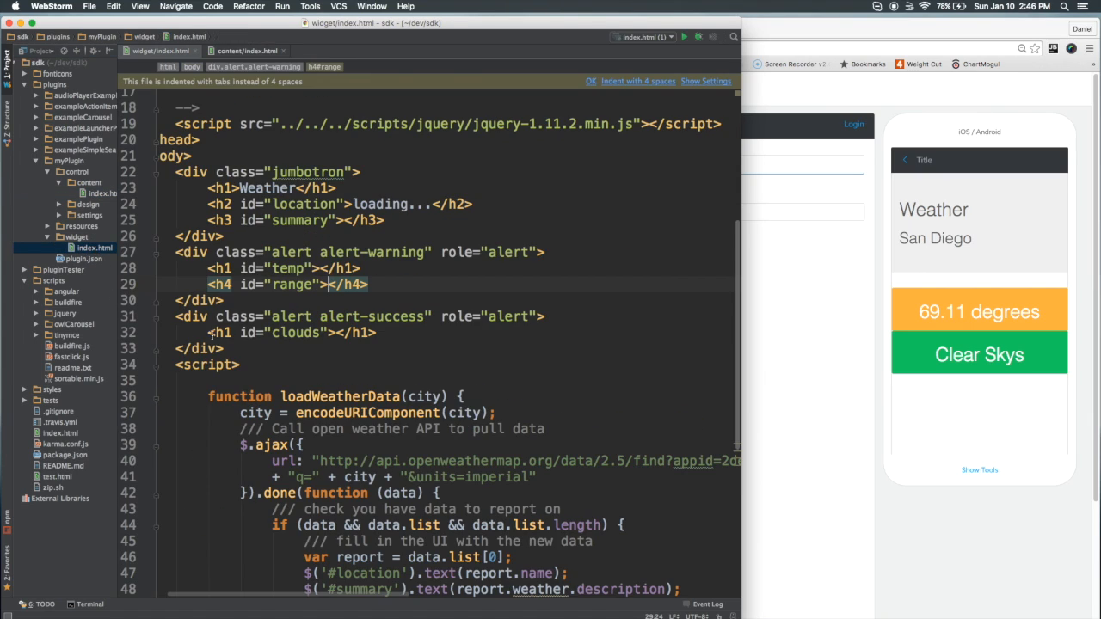
scroll("down", 3)
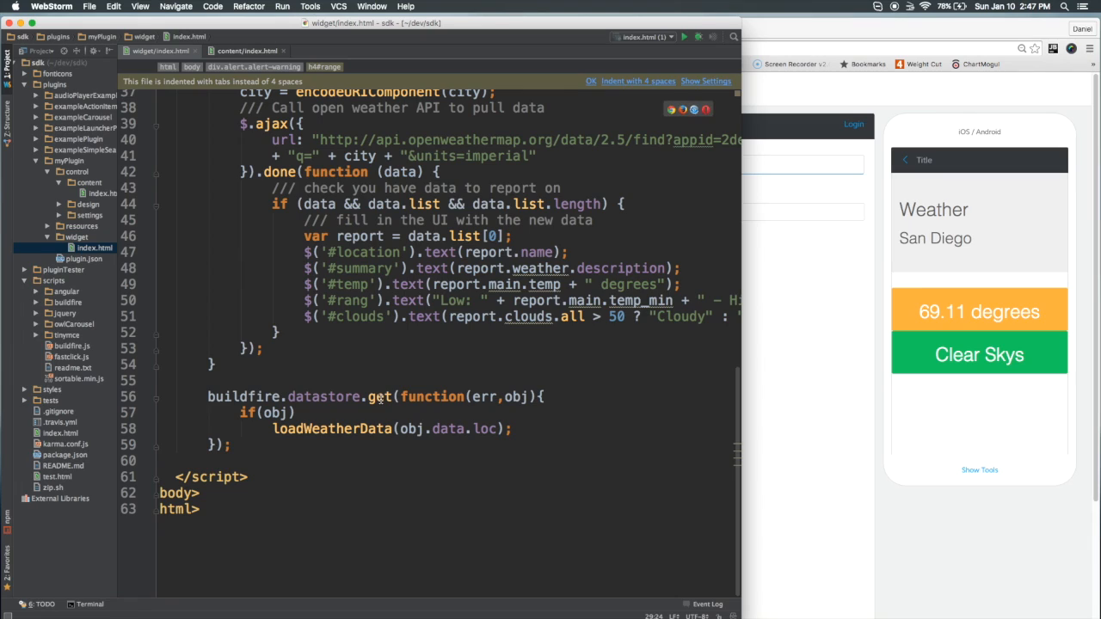
mouse_move(843, 272)
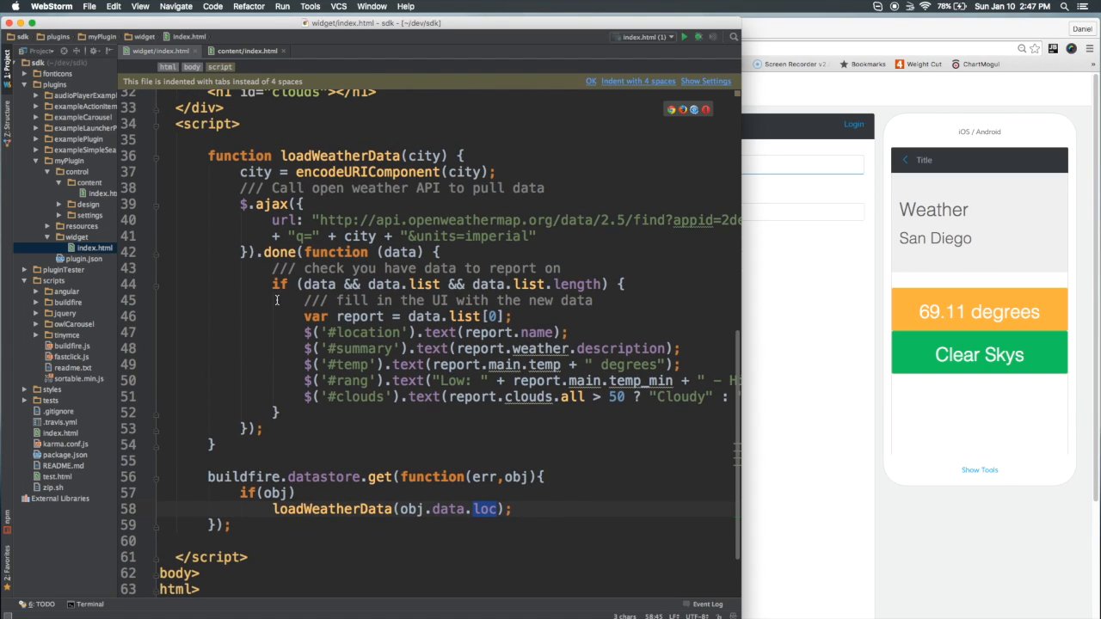
left_click_drag(250, 203, 289, 380)
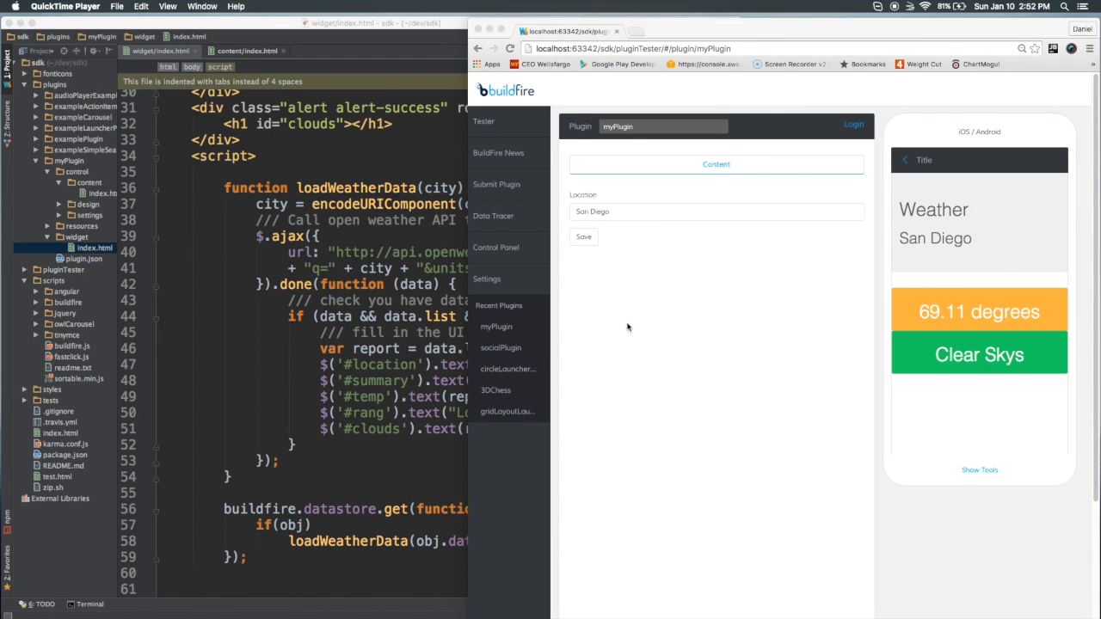
mouse_move(623, 325)
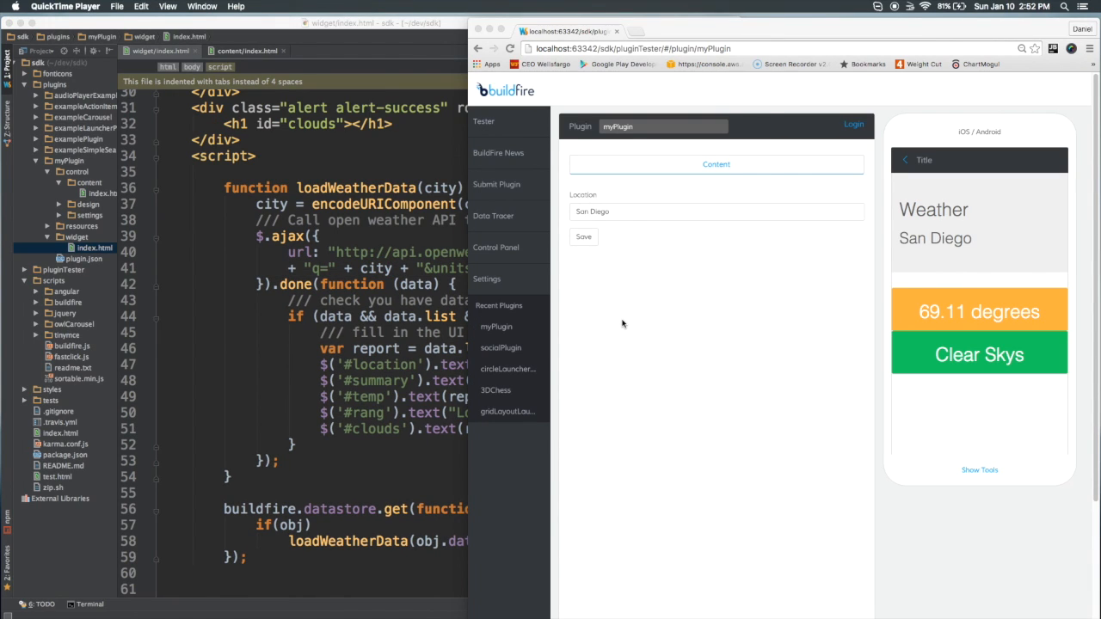
mouse_move(629, 206)
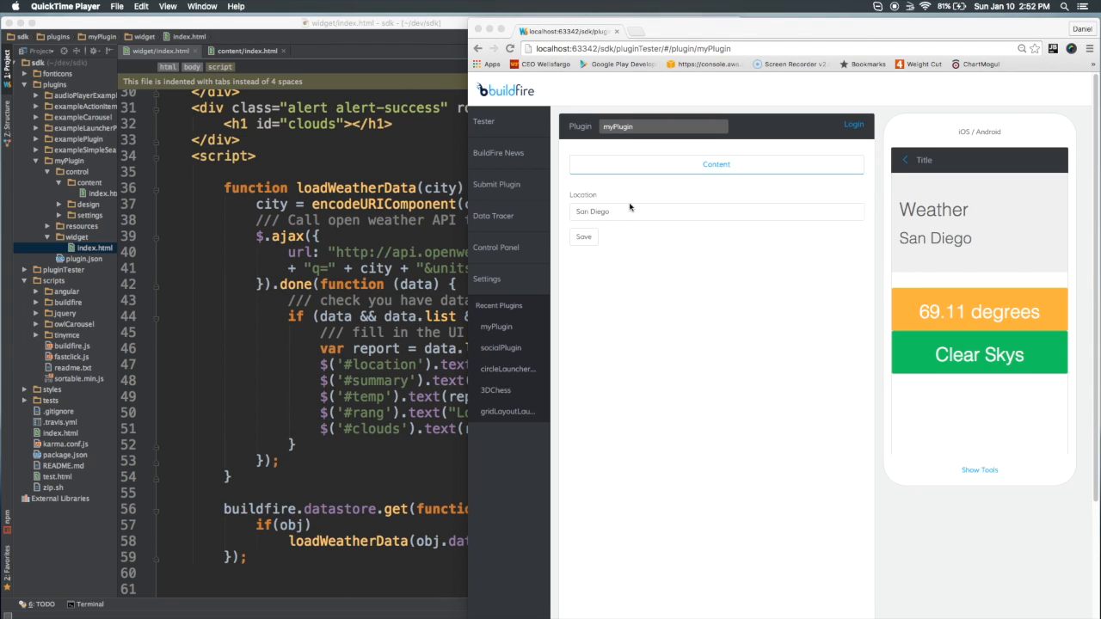
triple_click(713, 212)
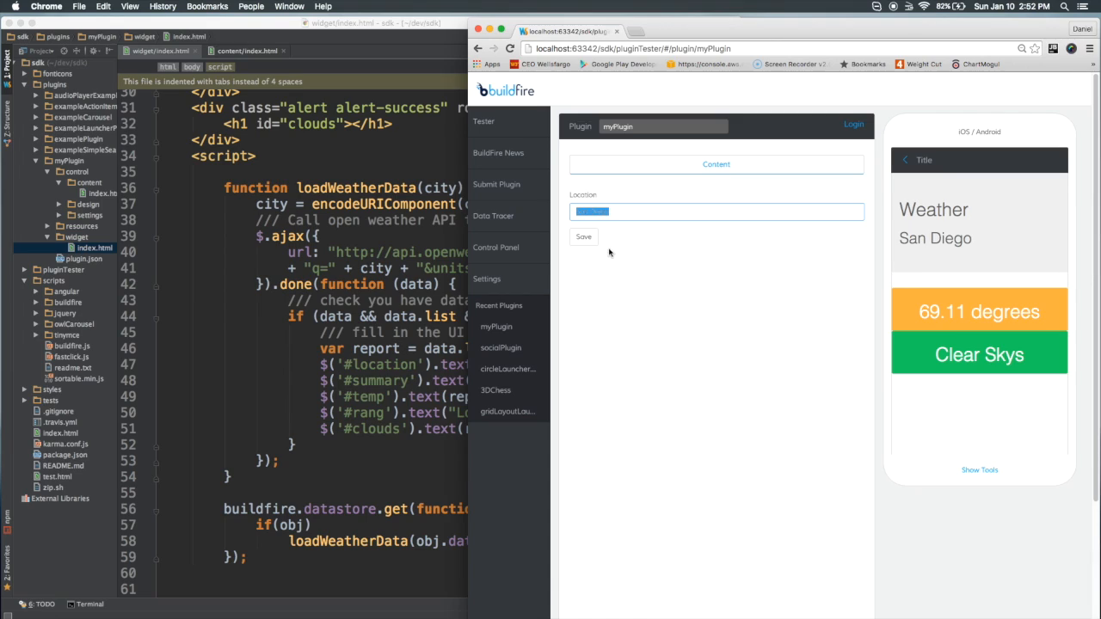
mouse_move(940, 226)
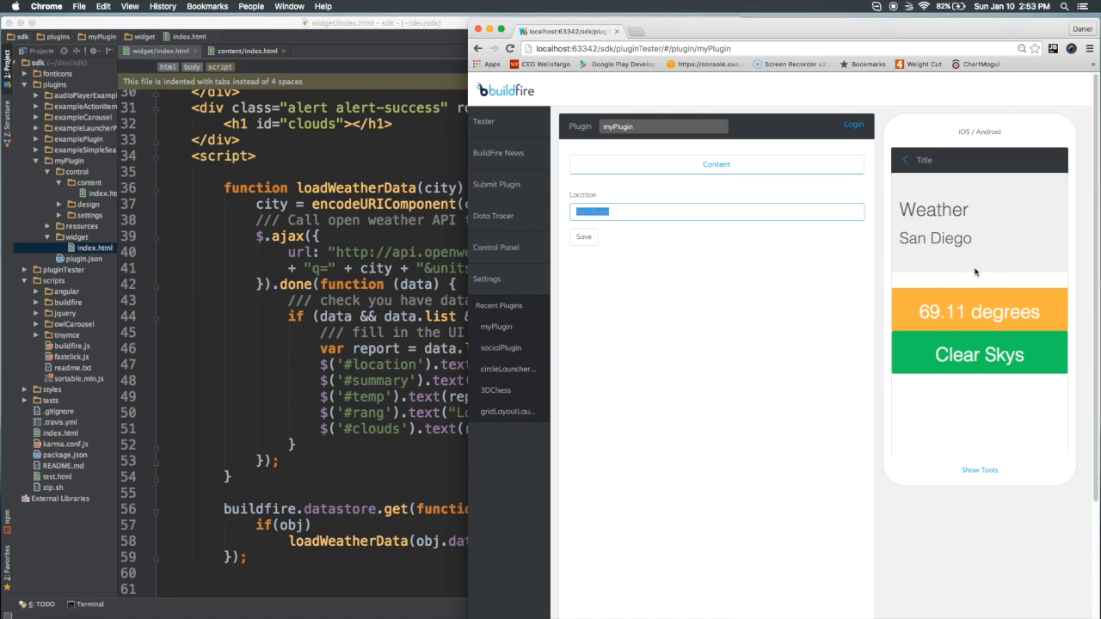
mouse_move(977, 265)
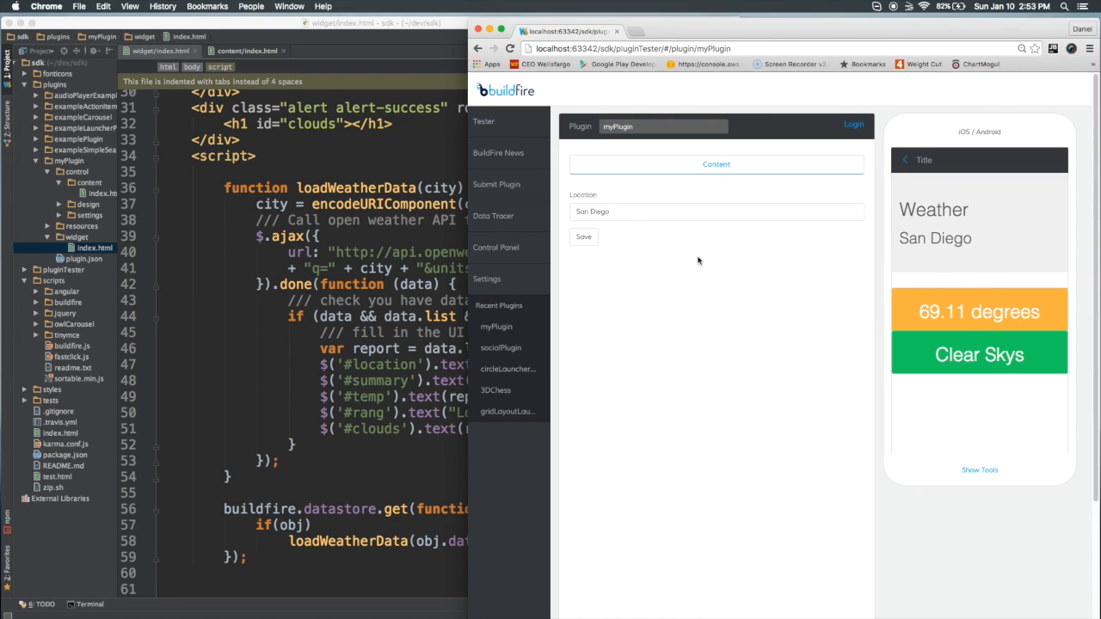
mouse_move(593, 234)
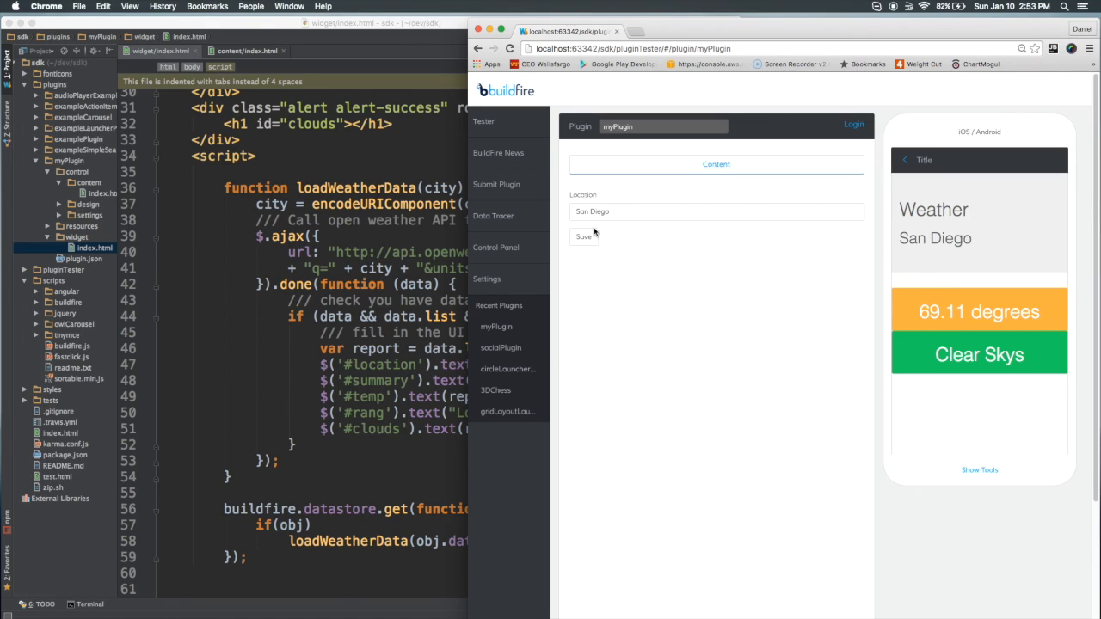
mouse_move(989, 262)
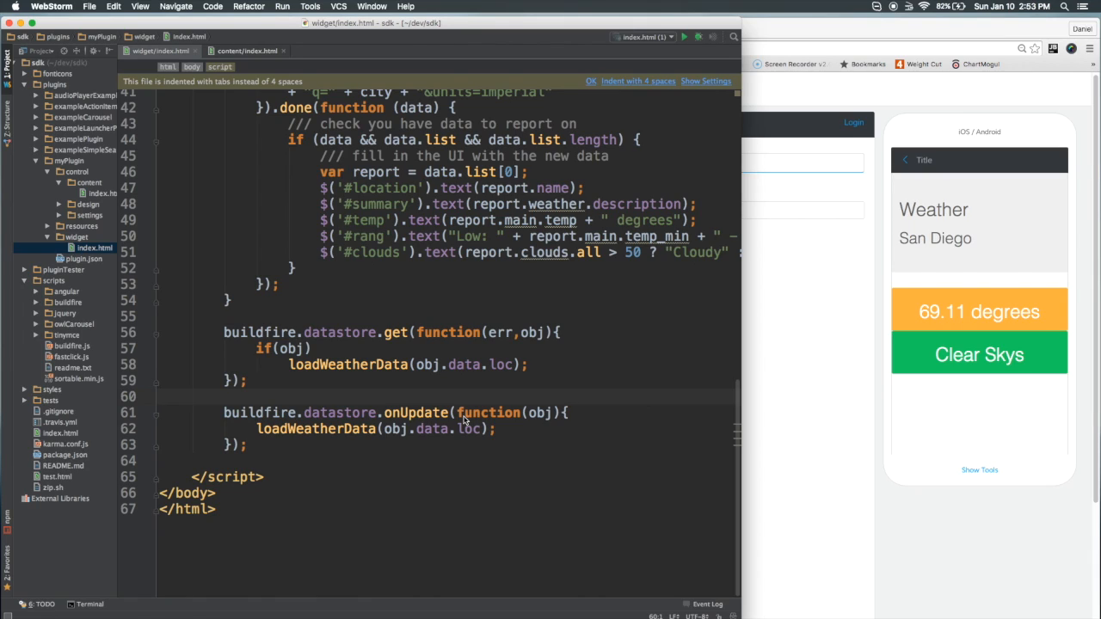
- Add a buildfire.datastore.onUpdate handler calling loadWeatherData(obj.data.loc) below datastore.get
double_click(530, 412)
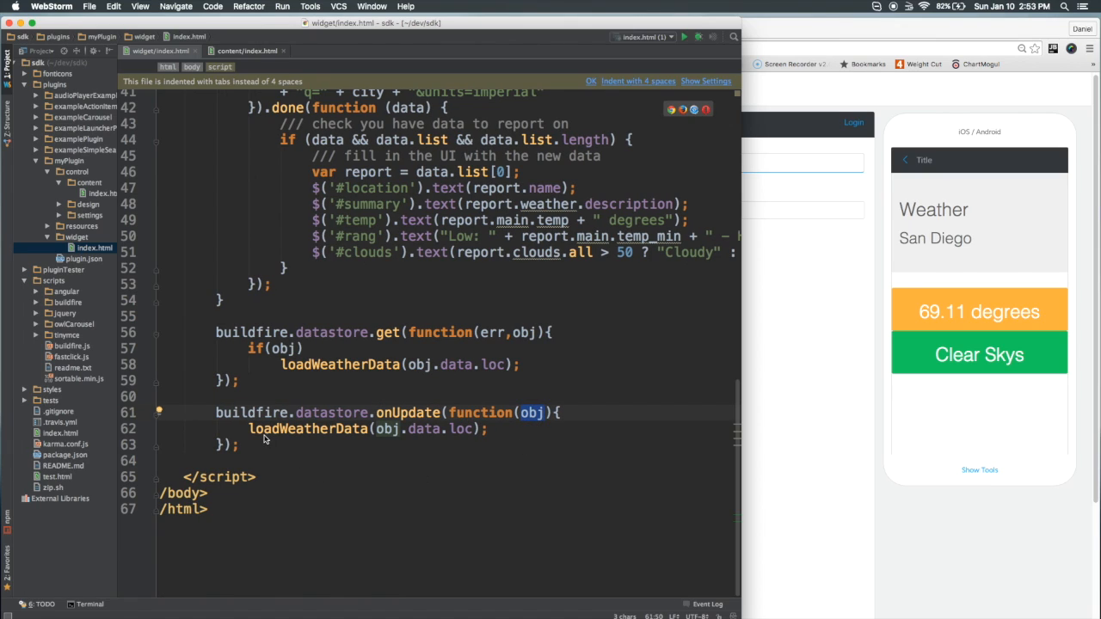
mouse_move(457, 439)
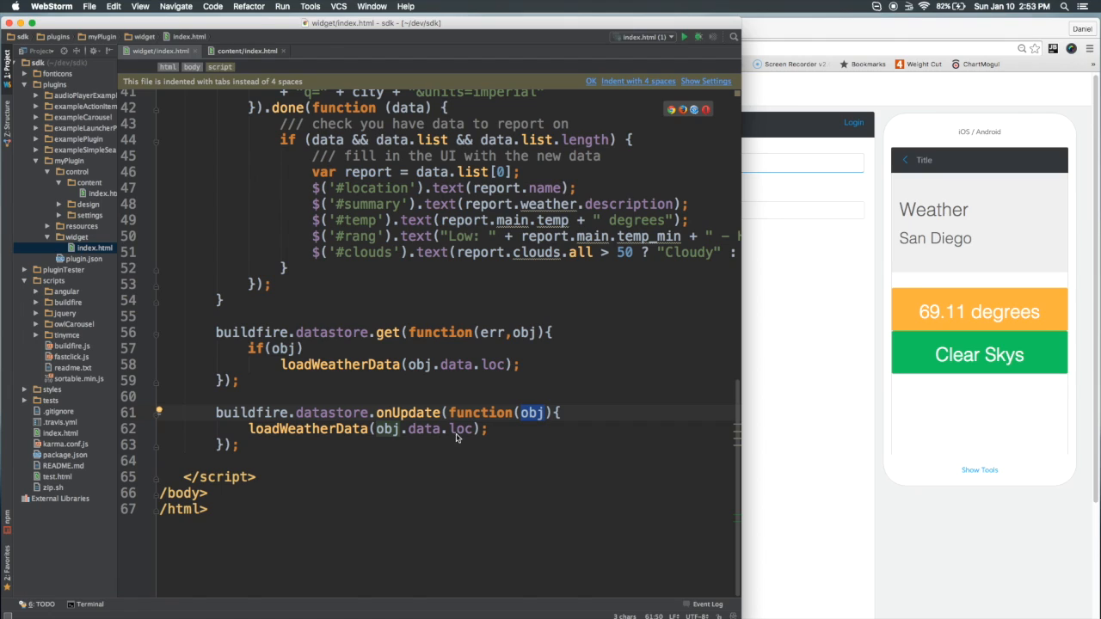
mouse_move(829, 364)
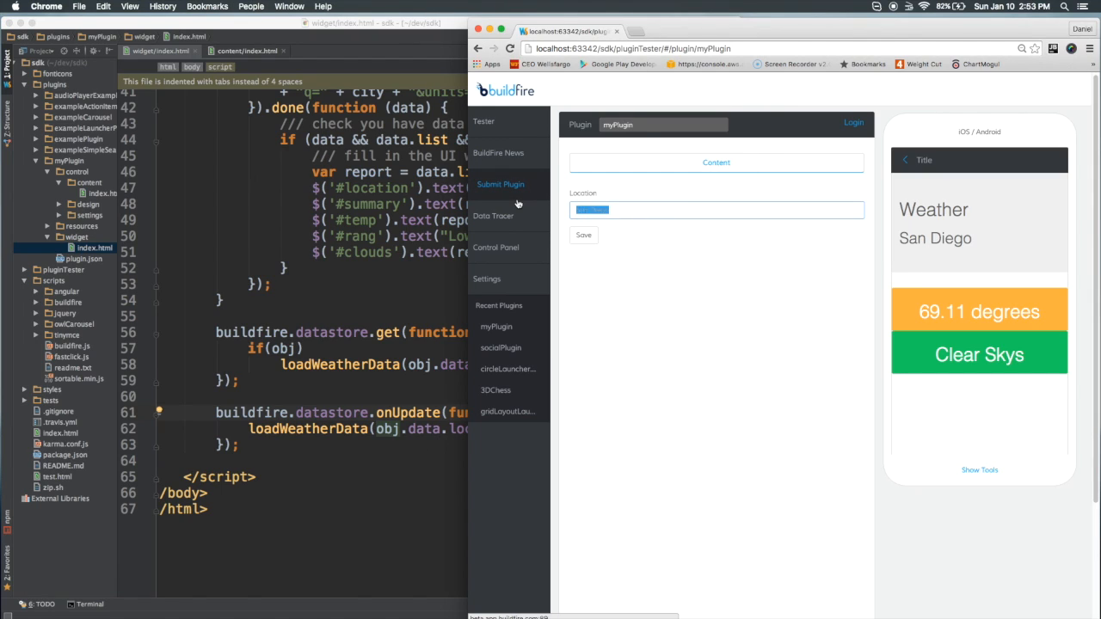
- Save london as the Location so the widget preview live-updates without a reload
type("london")
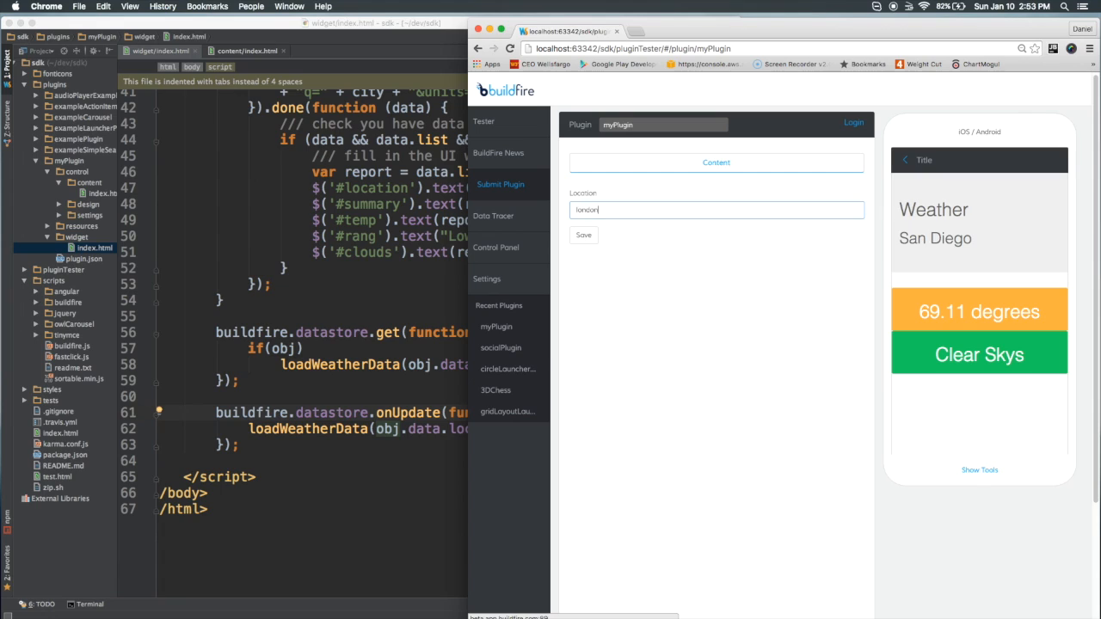
left_click(583, 234)
type("Irvine")
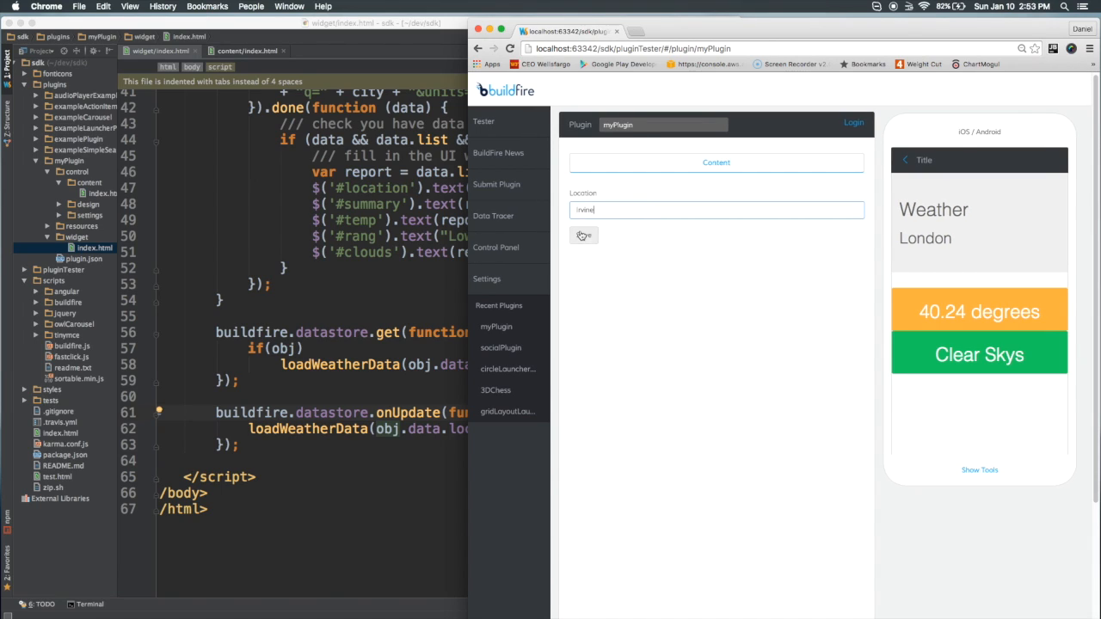
left_click(583, 234)
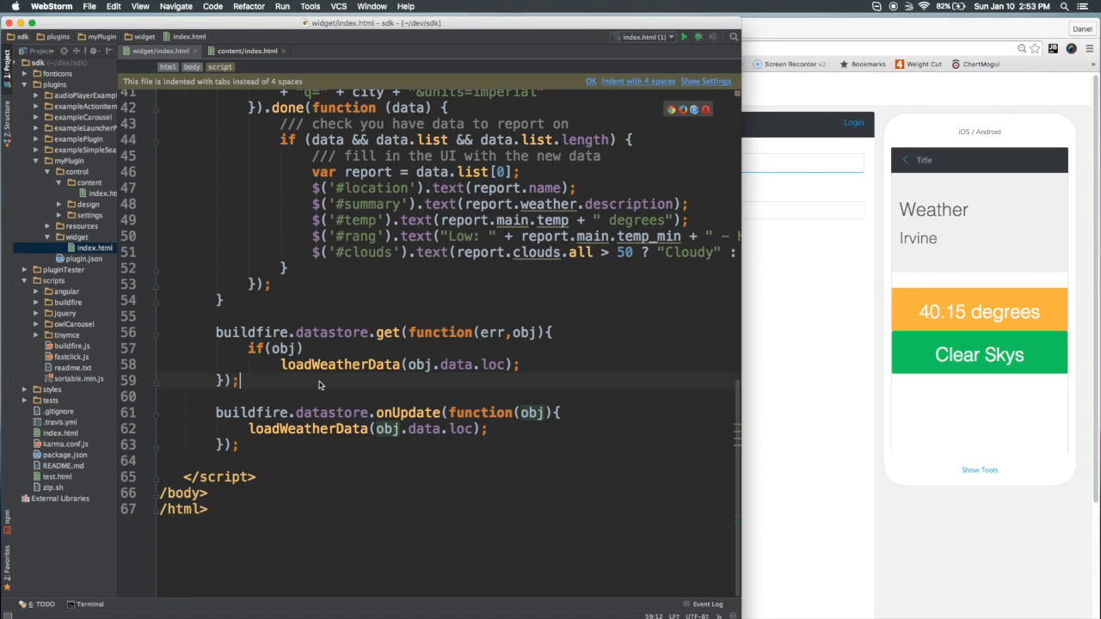
scroll("up", 3)
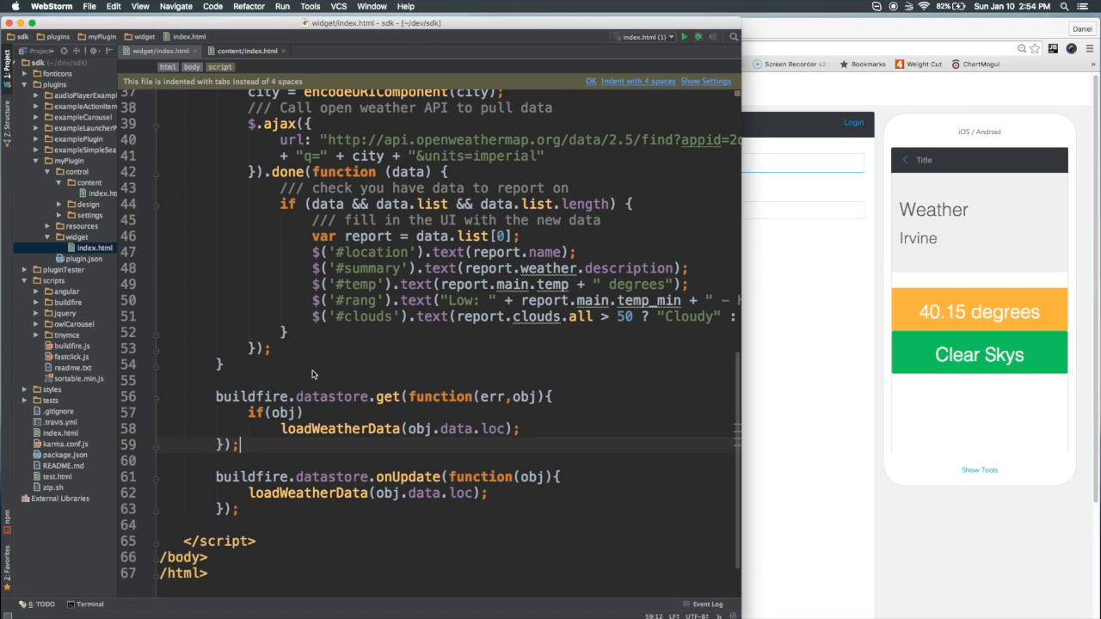